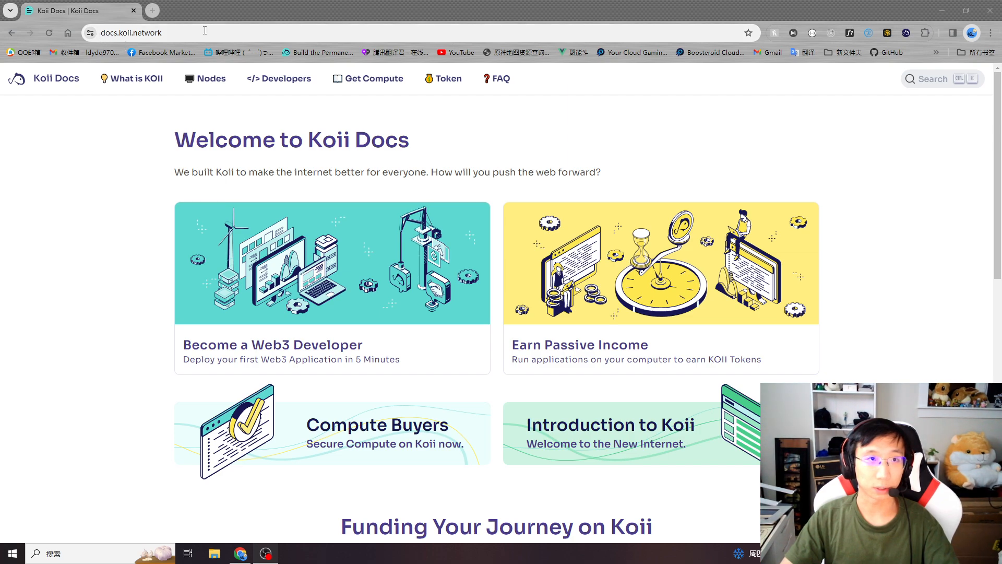
pyautogui.moveTo(366, 238)
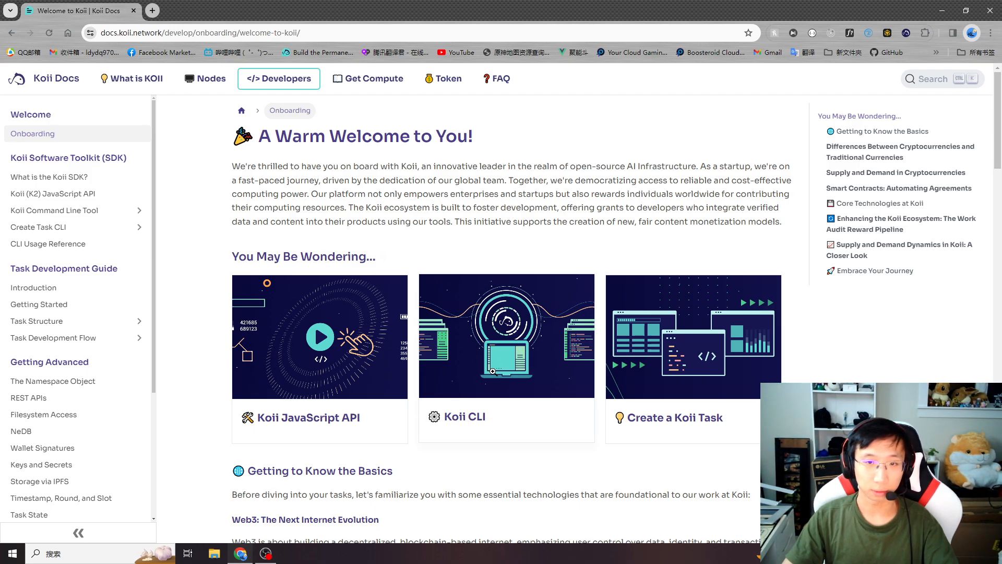
# Open the Install the Koii CLI Suite guide and scroll to its Windows install steps.
pyautogui.click(464, 417)
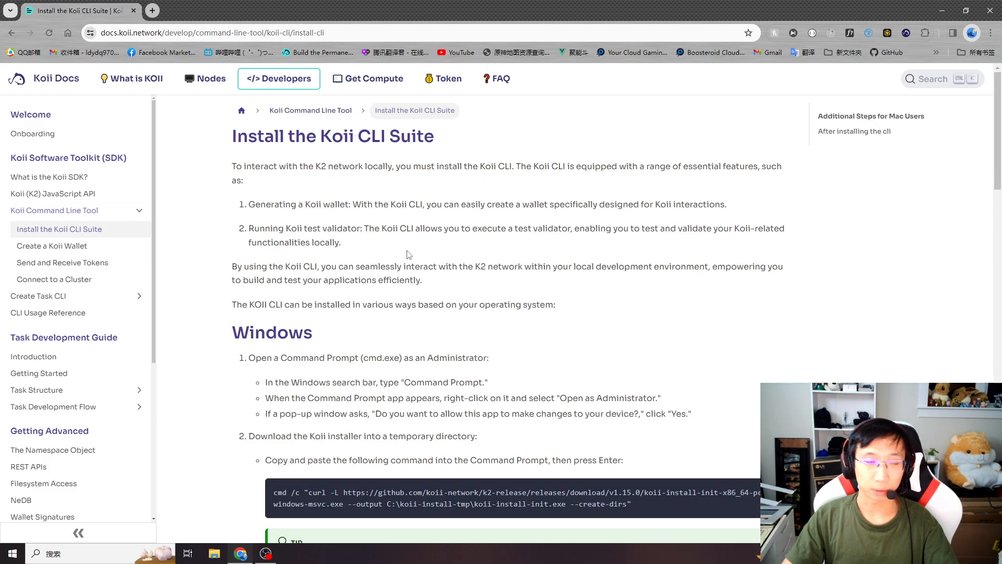
pyautogui.scroll(-3)
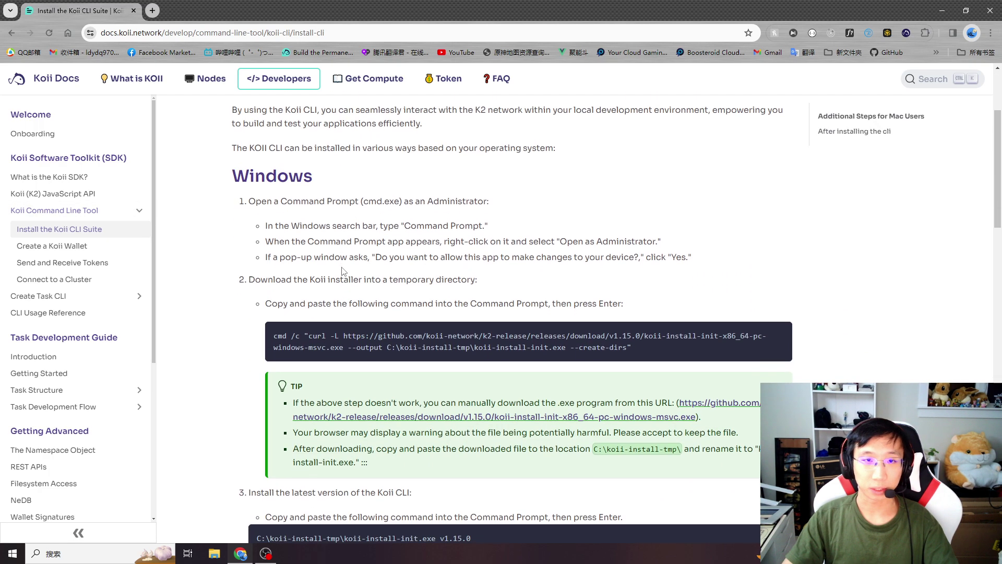
pyautogui.moveTo(329, 215)
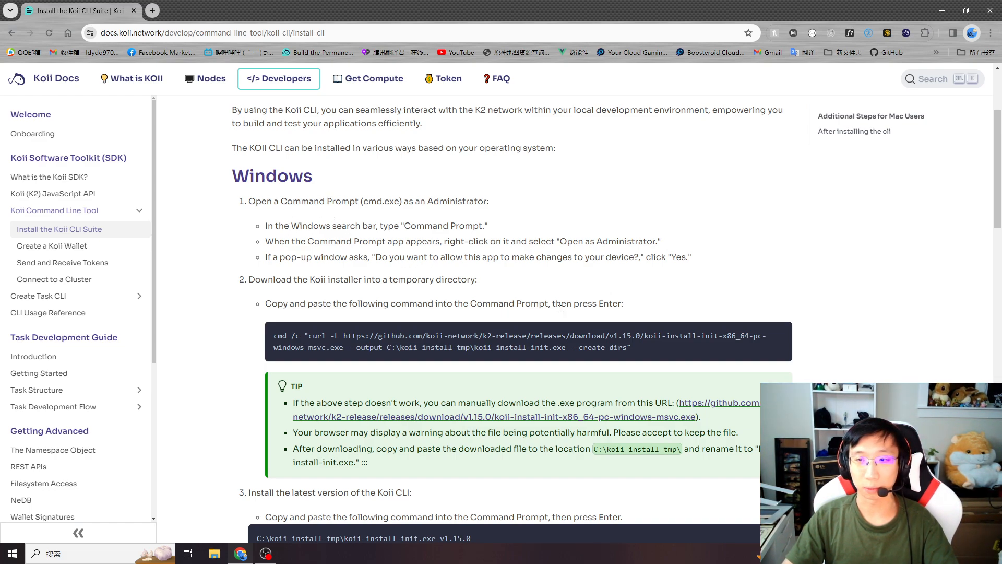
pyautogui.scroll(-3)
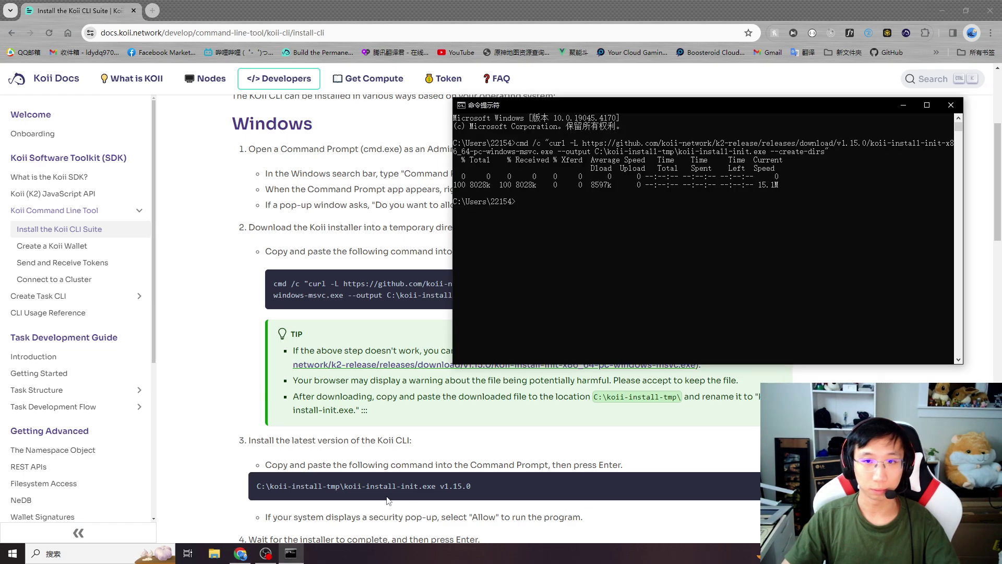
# Run the Koii CLI installer, verify 'koii --v' reports 1.15.0, then open Create a Koii Wallet.
pyautogui.press('enter')
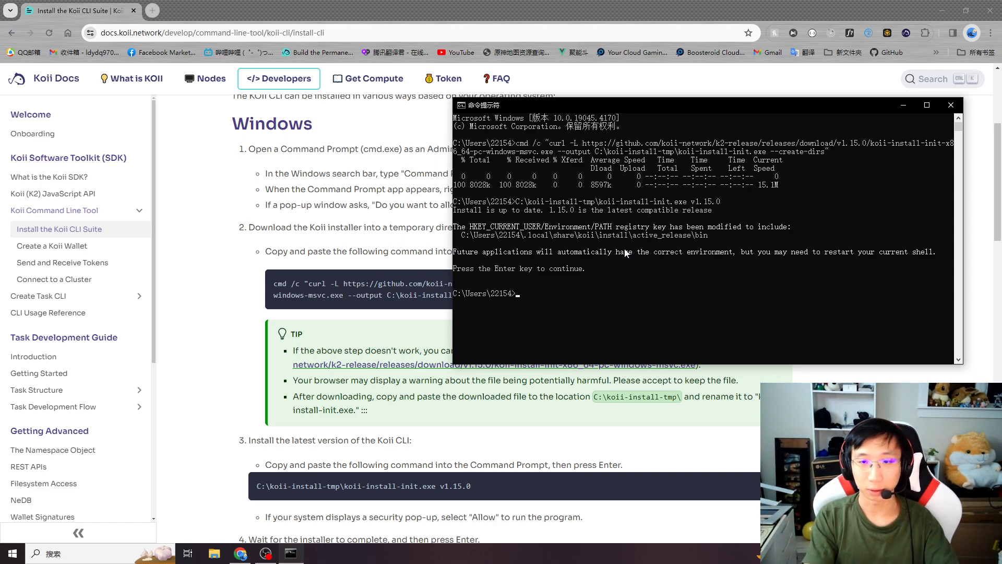
pyautogui.write('koii --v')
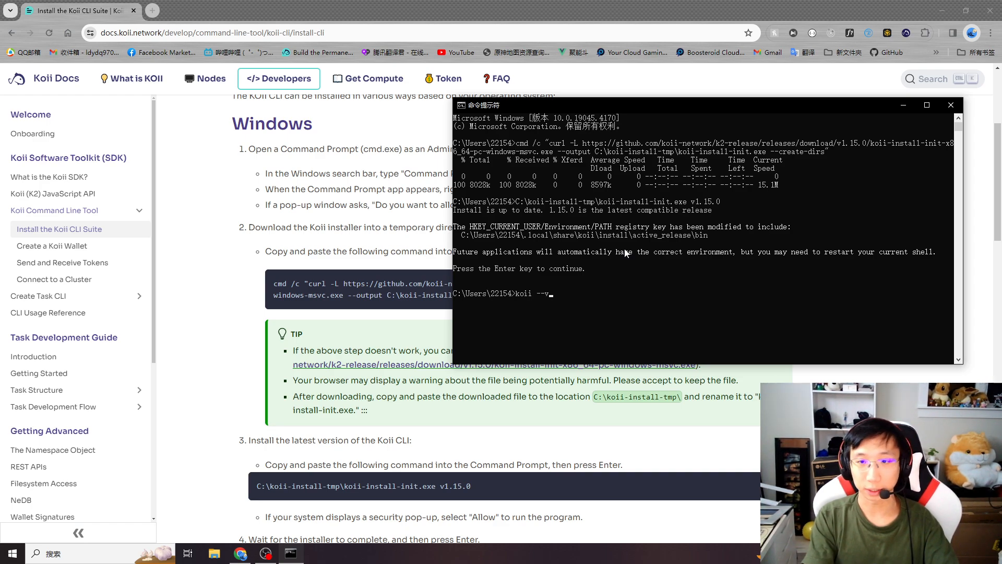
pyautogui.press('Enter')
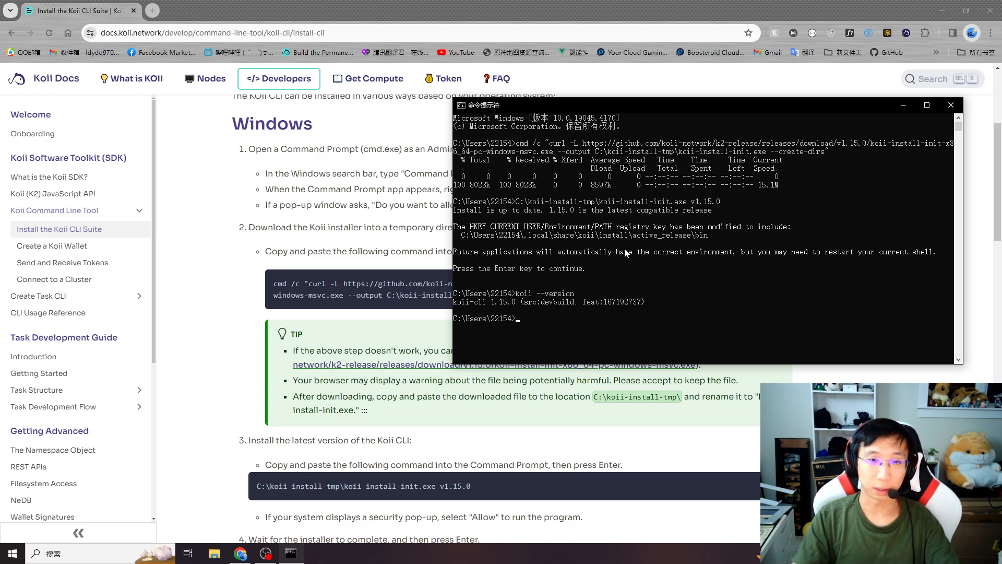
pyautogui.click(51, 245)
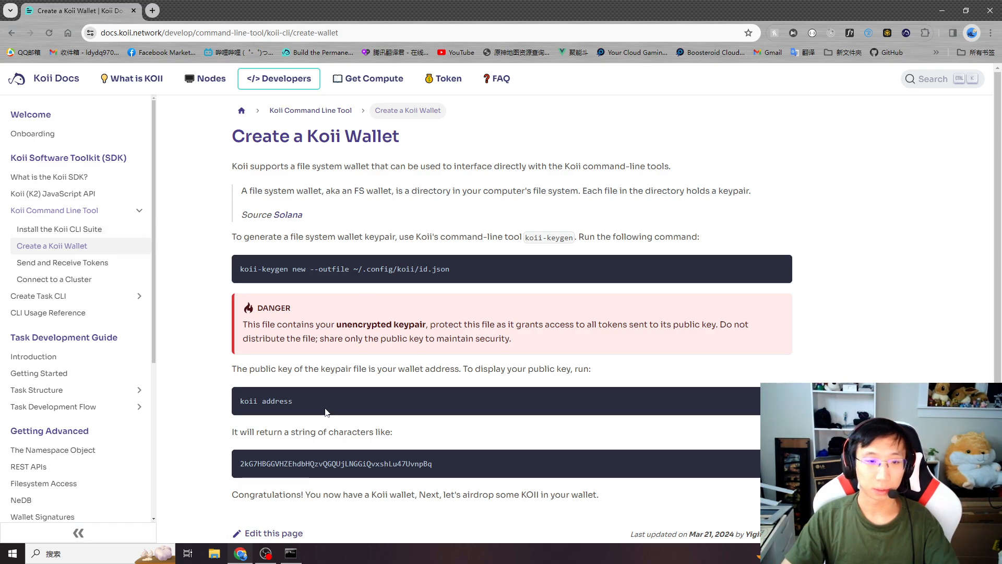
# Run 'koii address' in Command Prompt to show the wallet public key, then return to the docs.
pyautogui.click(290, 553)
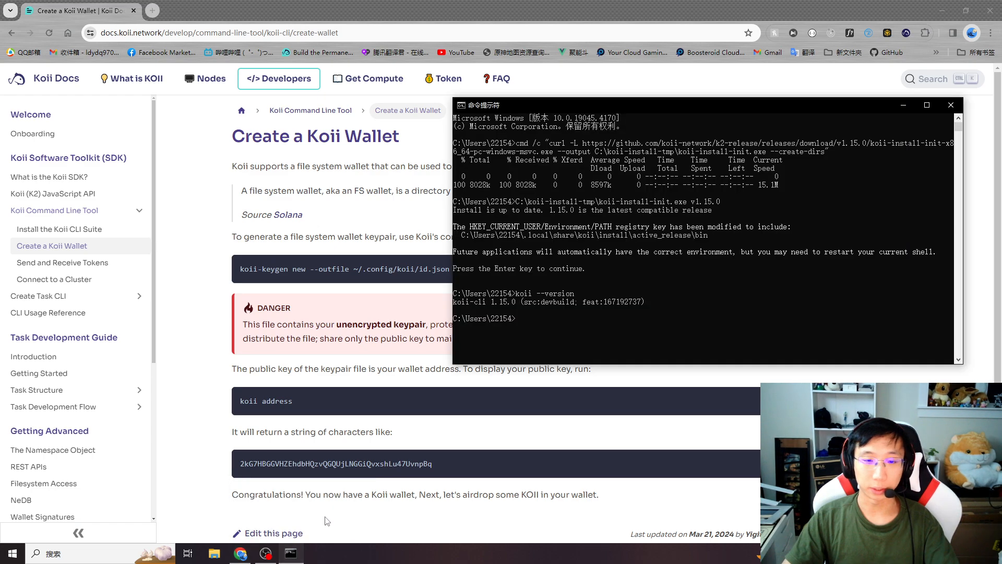
pyautogui.click(535, 326)
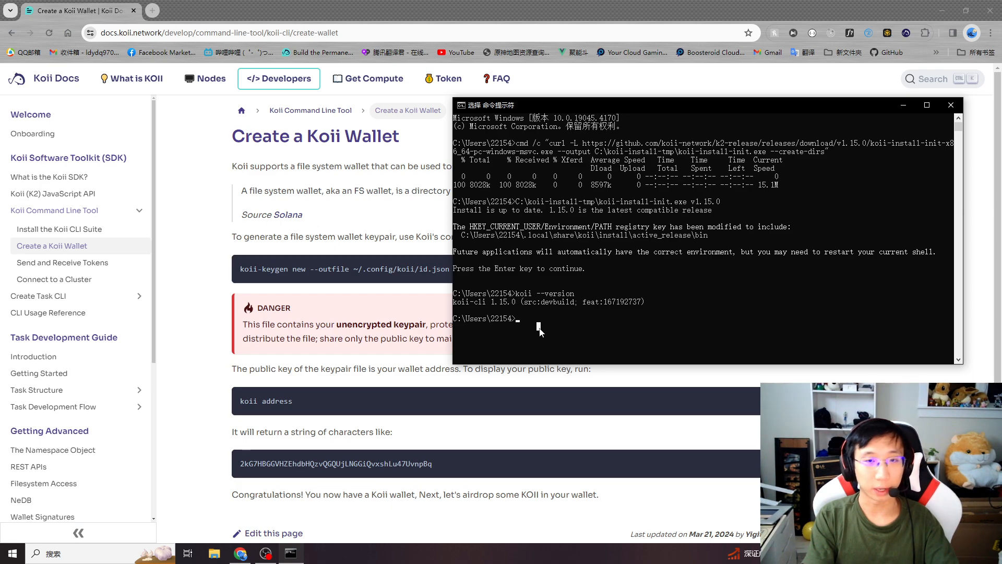
pyautogui.write('koii')
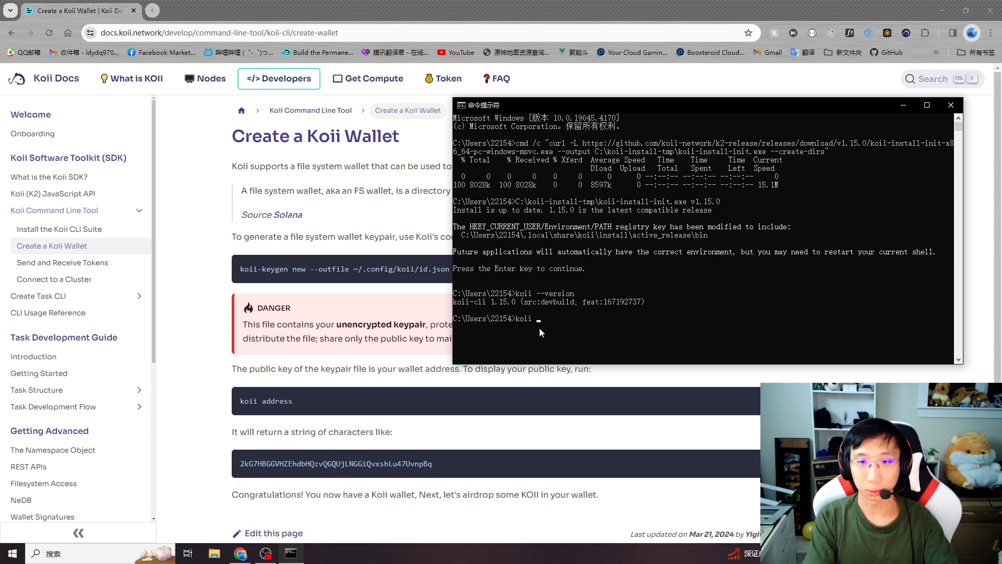
pyautogui.write('address')
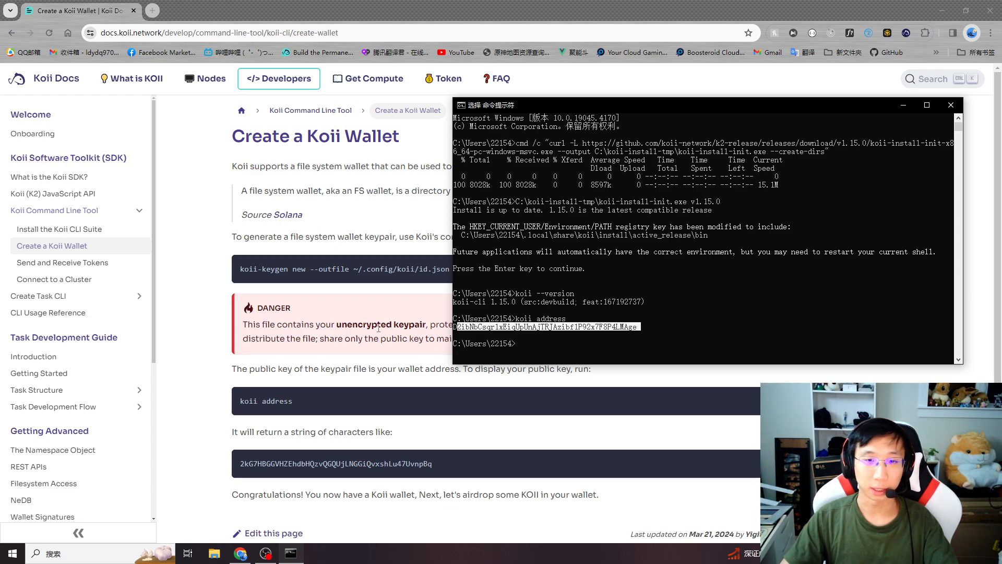
pyautogui.click(950, 104)
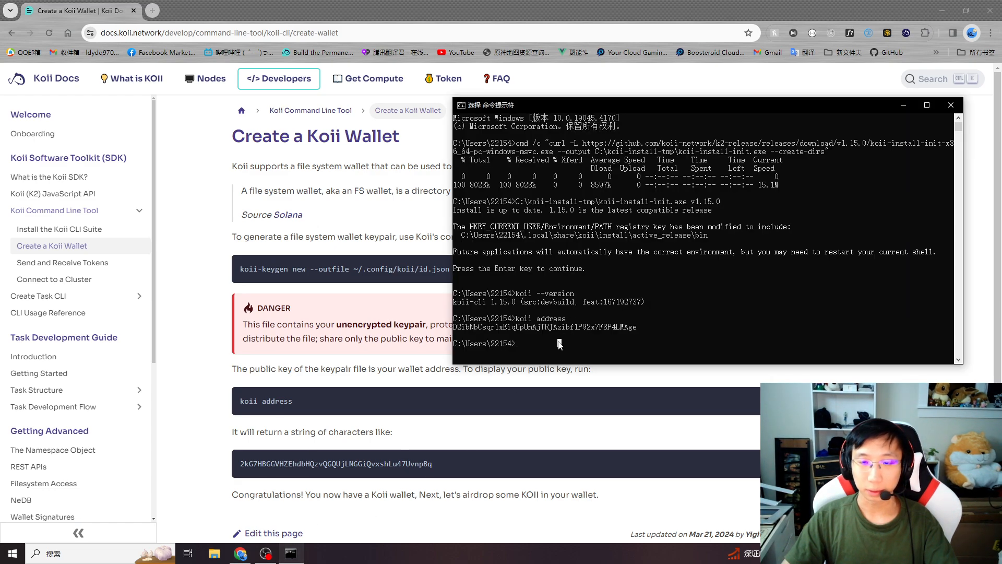
pyautogui.click(950, 104)
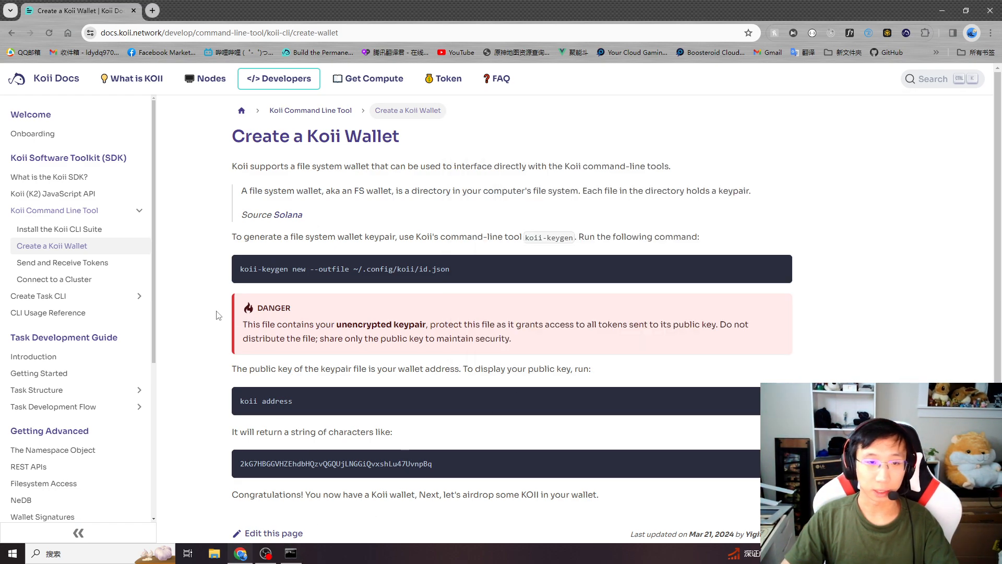
pyautogui.moveTo(122, 340)
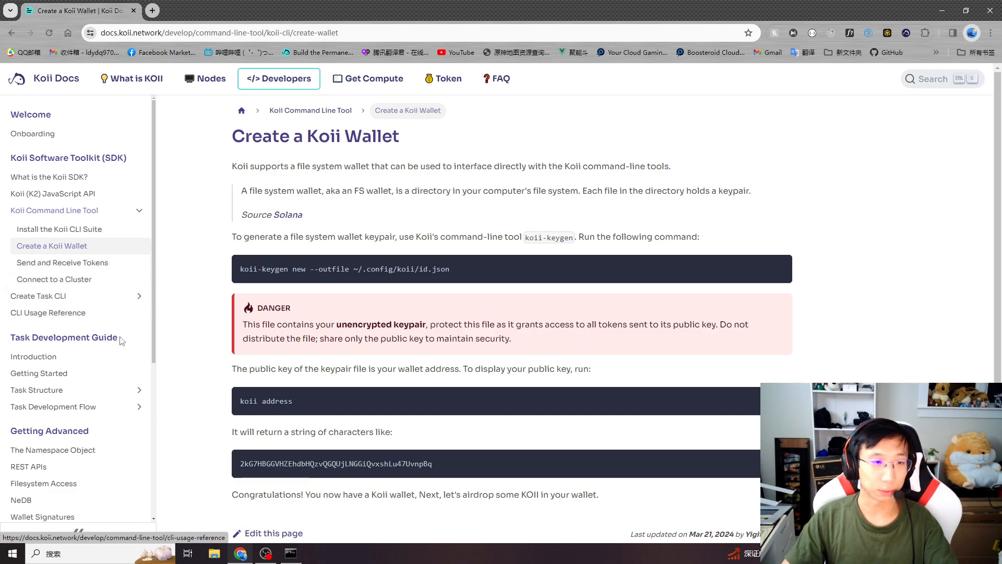
# Open the Task Development Guide and its Getting Started page in Koii Docs.
pyautogui.scroll(-3)
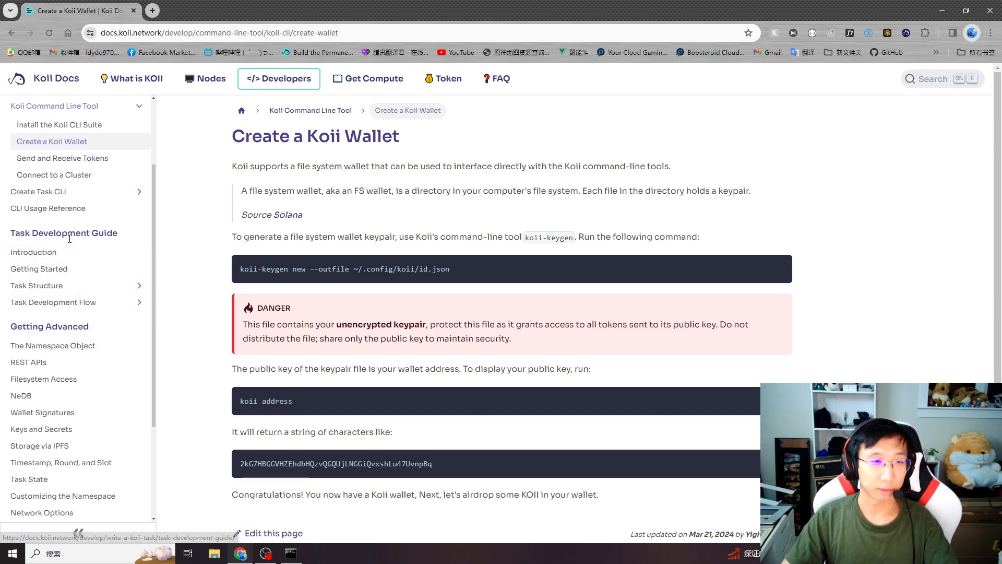
pyautogui.click(34, 252)
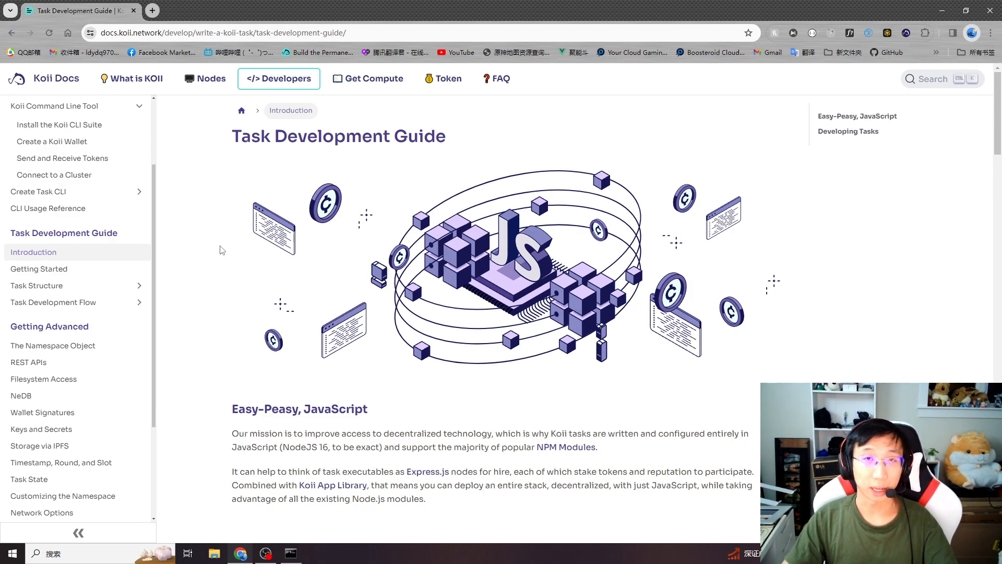
pyautogui.moveTo(288, 162)
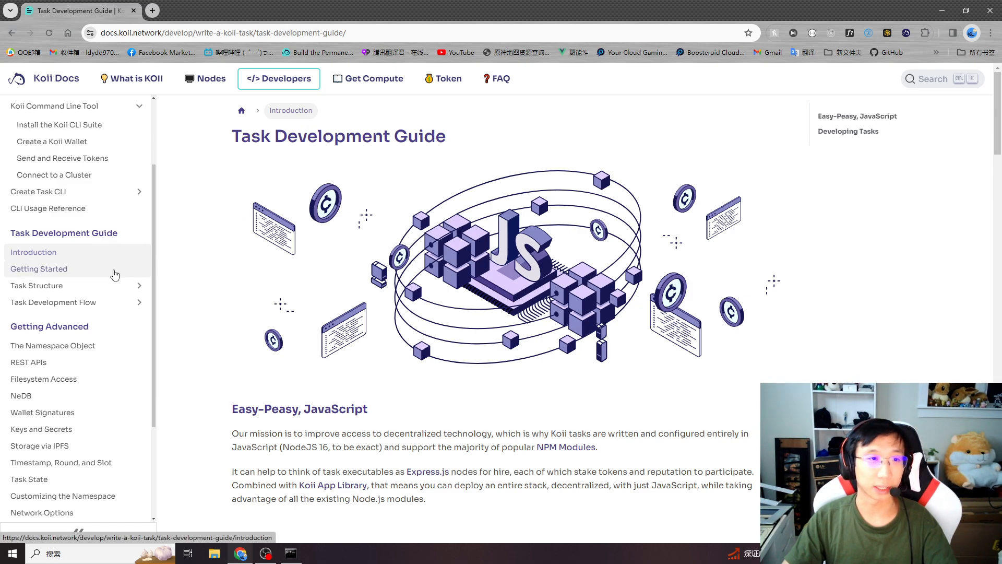
pyautogui.click(39, 269)
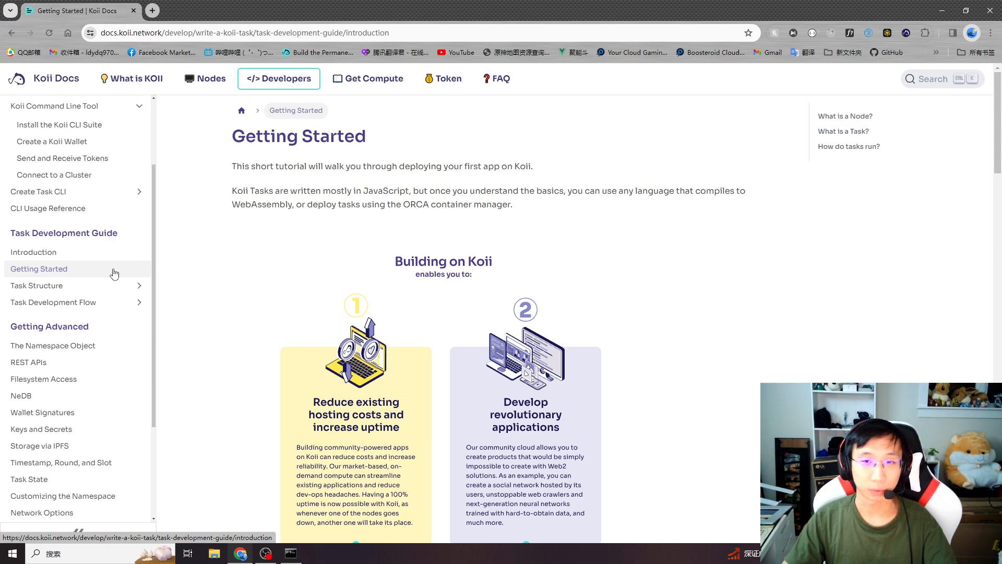
# Read through Getting Started and move on to the Task Structure page.
pyautogui.scroll(-3)
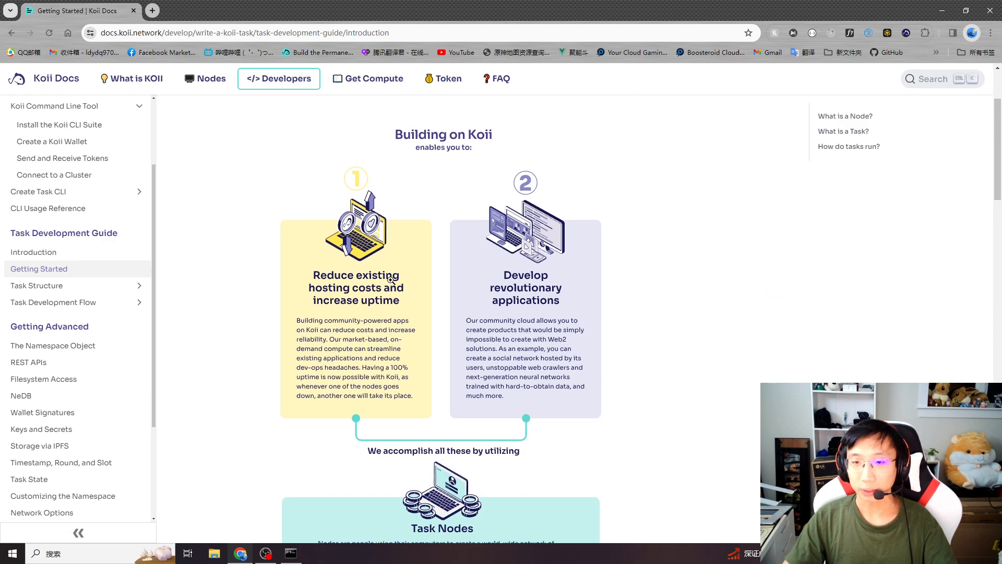
pyautogui.scroll(-3)
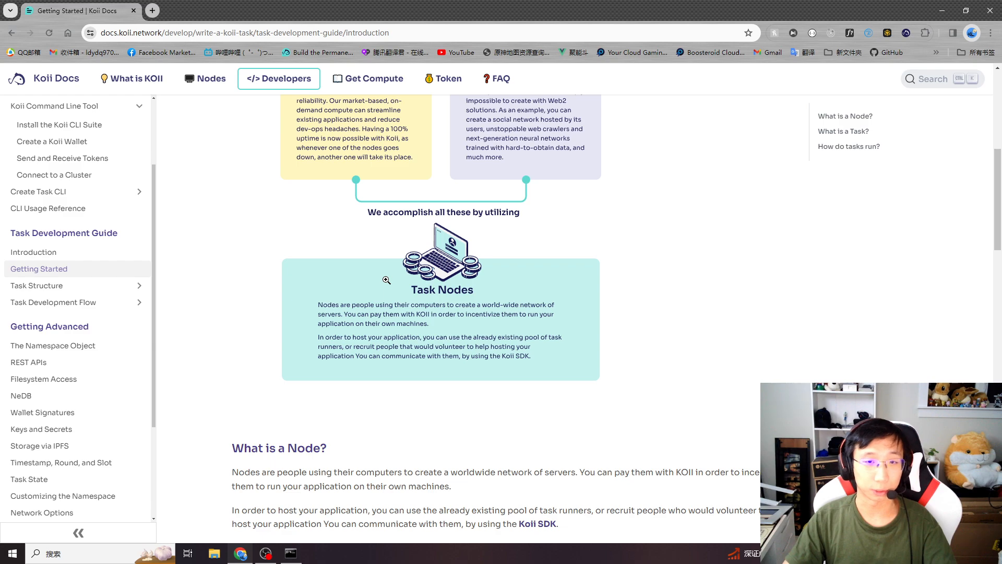
pyautogui.scroll(-3)
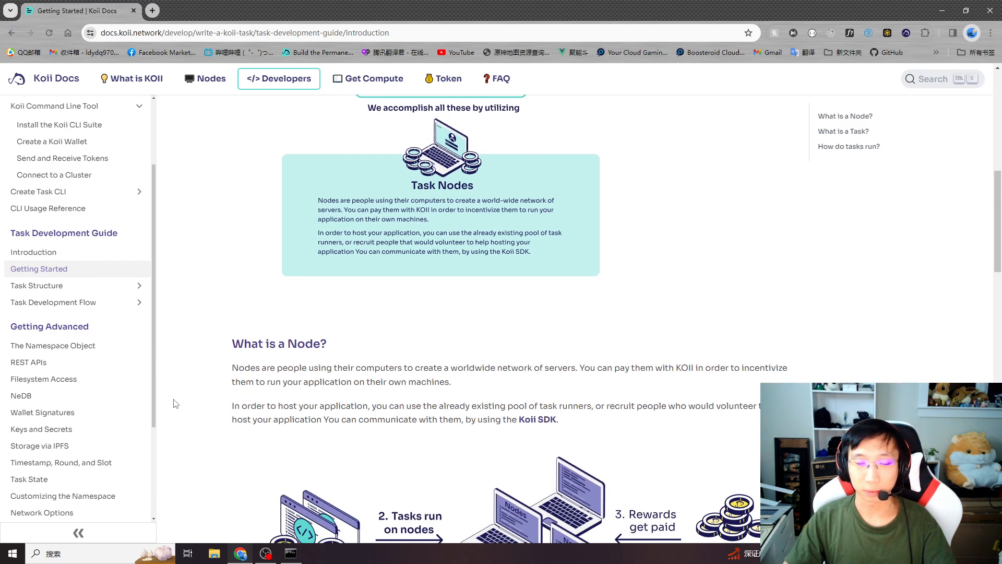
pyautogui.scroll(-3)
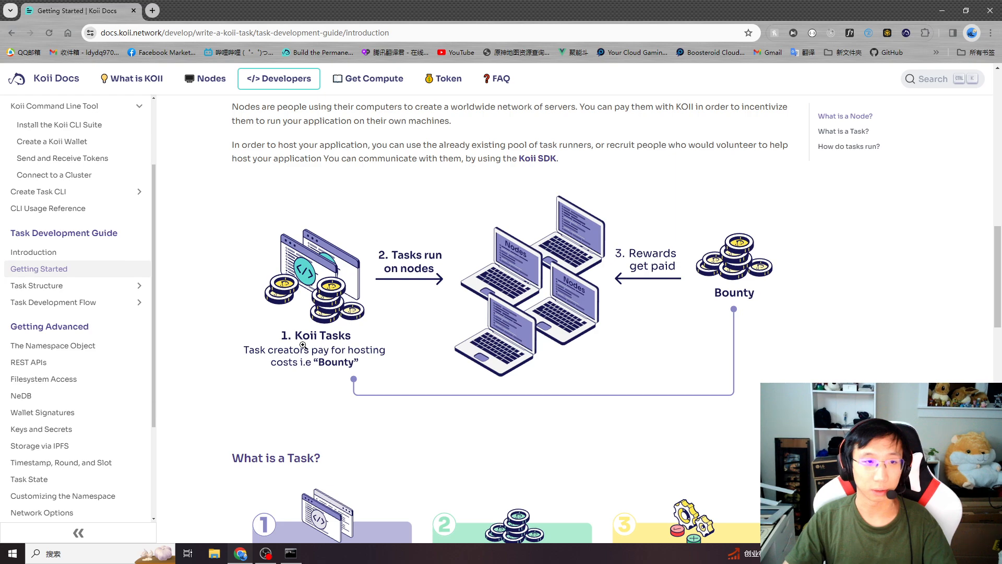
pyautogui.click(36, 285)
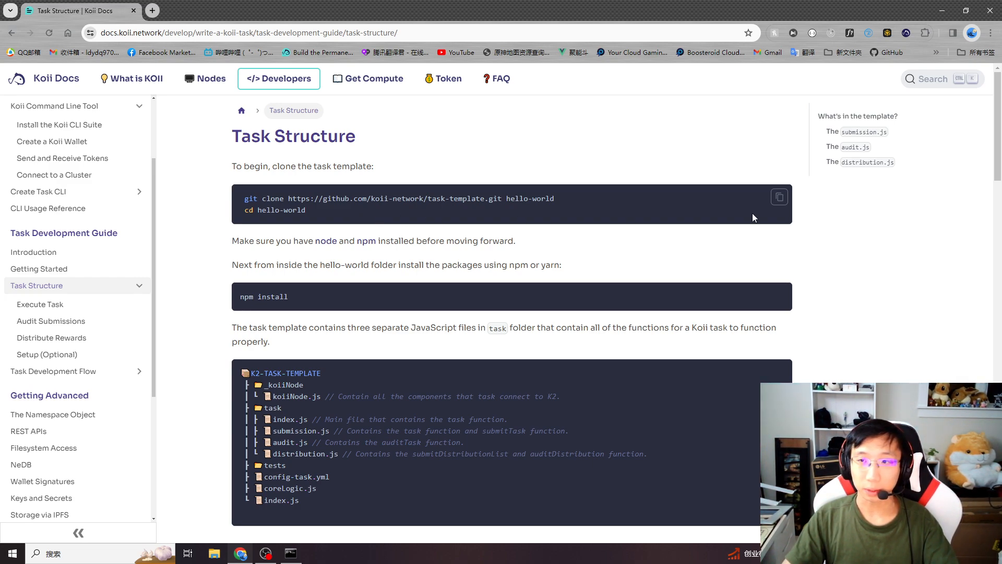
pyautogui.moveTo(779, 196)
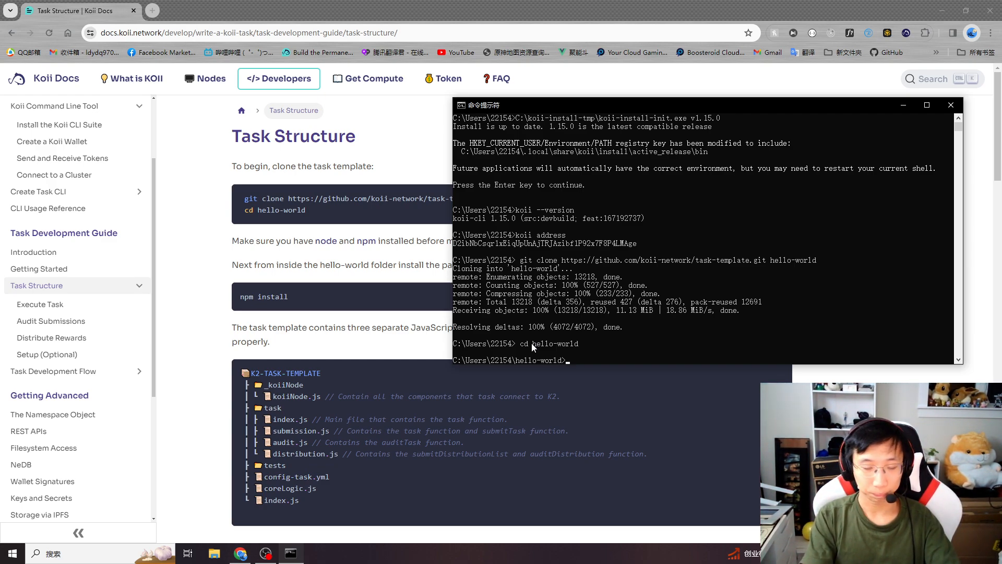
# Open the cloned hello-world folder in VS Code with 'code .'.
pyautogui.write('code .')
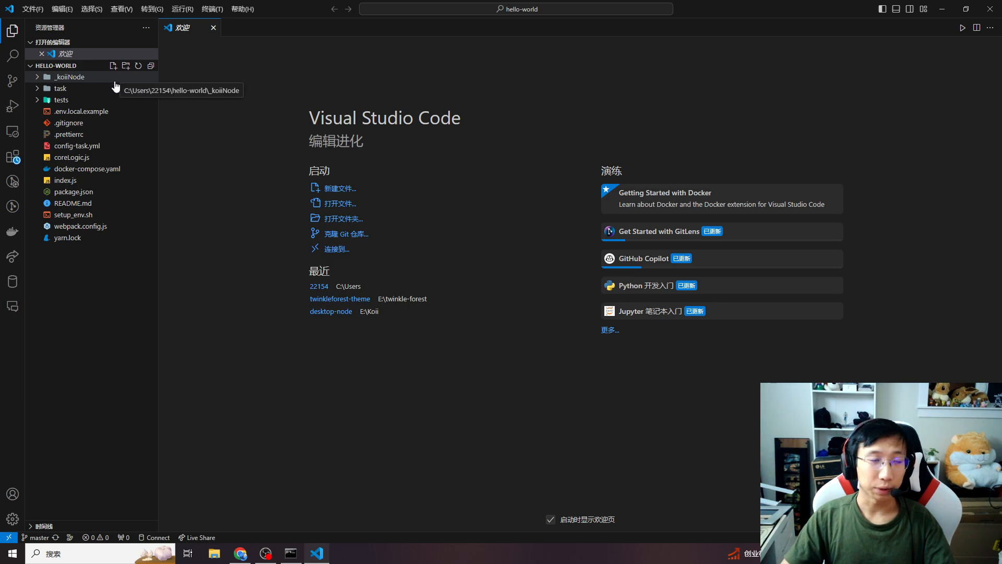
pyautogui.moveTo(113, 126)
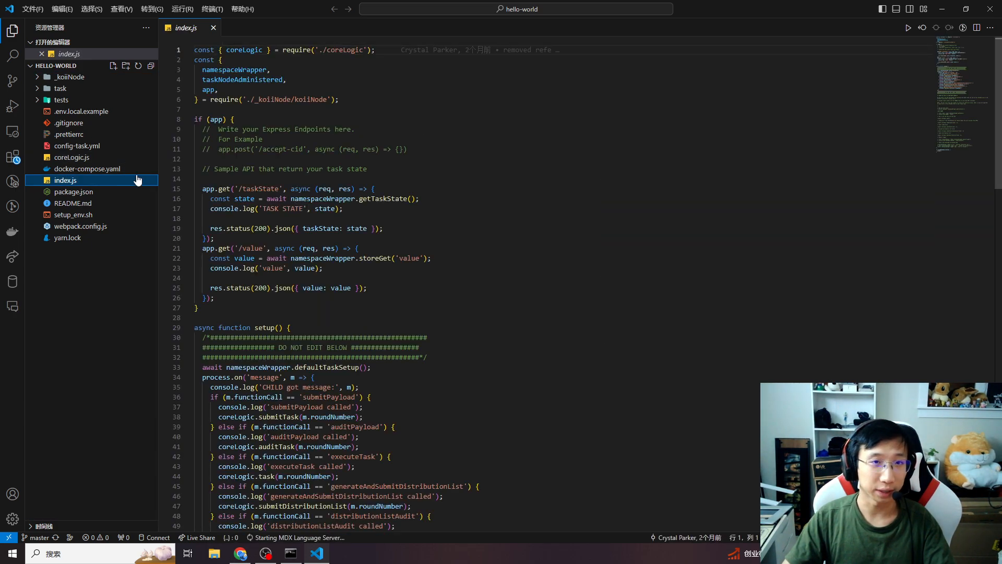
# Close index.js and open the task folder's distribution.js and submission.js for review.
pyautogui.click(213, 28)
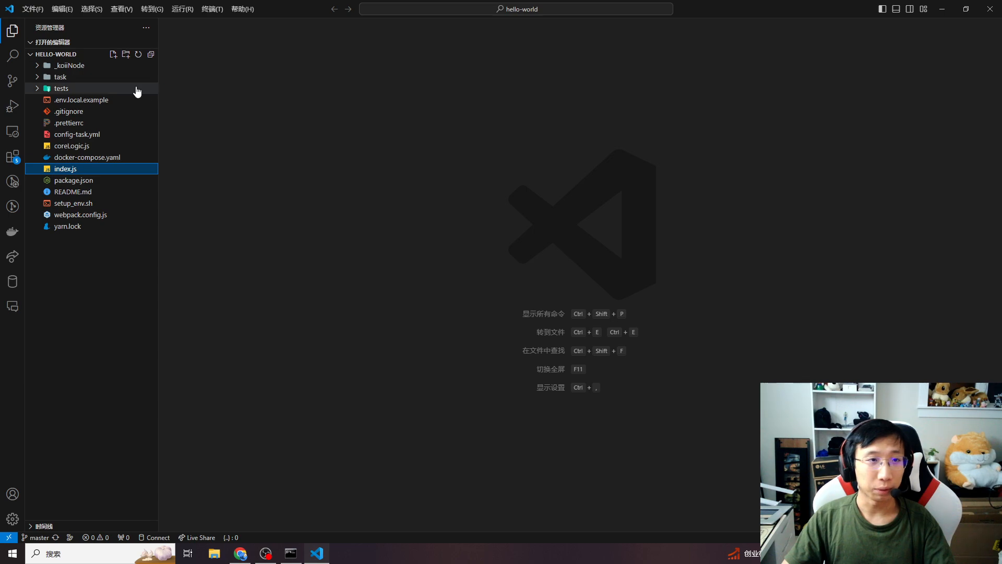
pyautogui.click(61, 78)
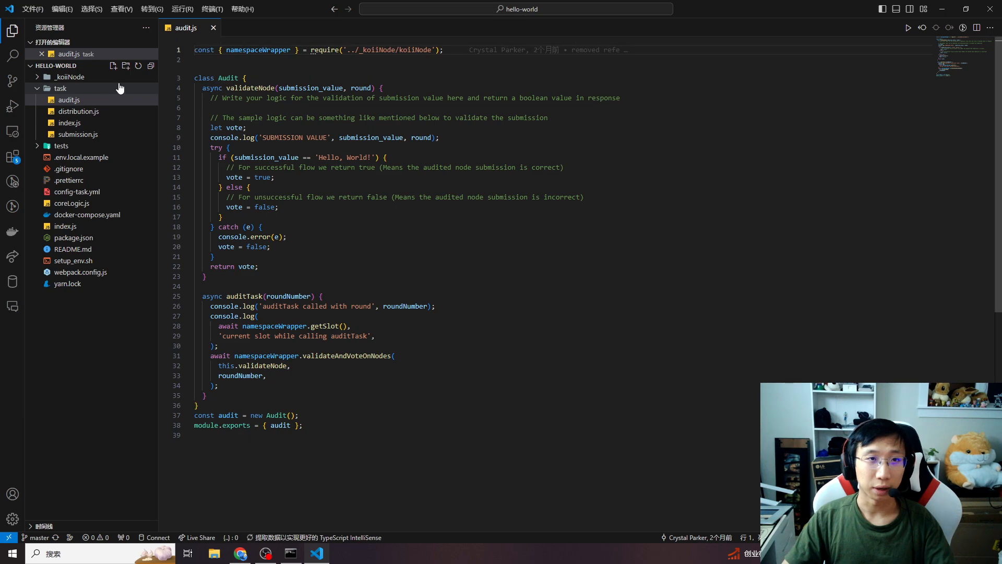
pyautogui.click(78, 123)
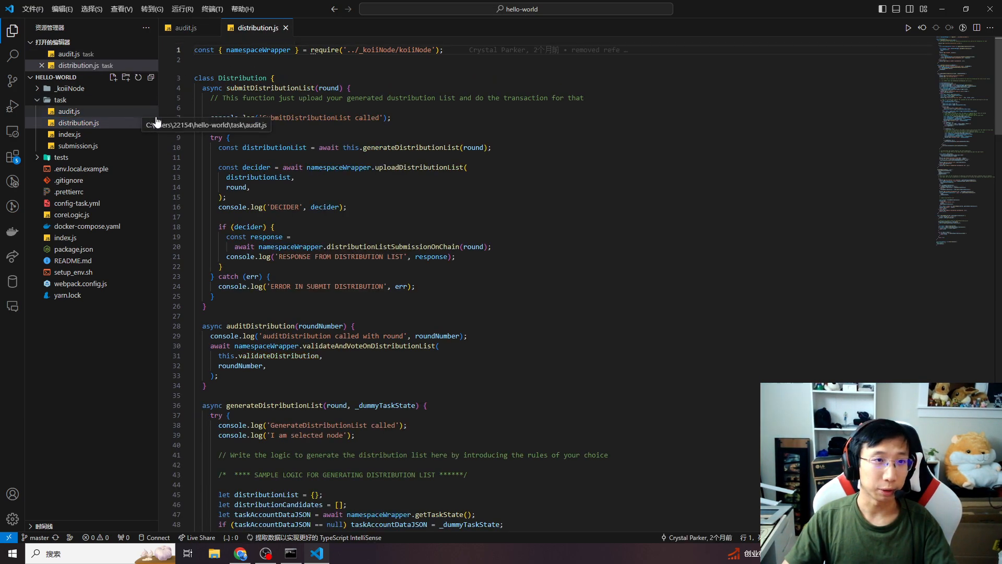
pyautogui.click(73, 145)
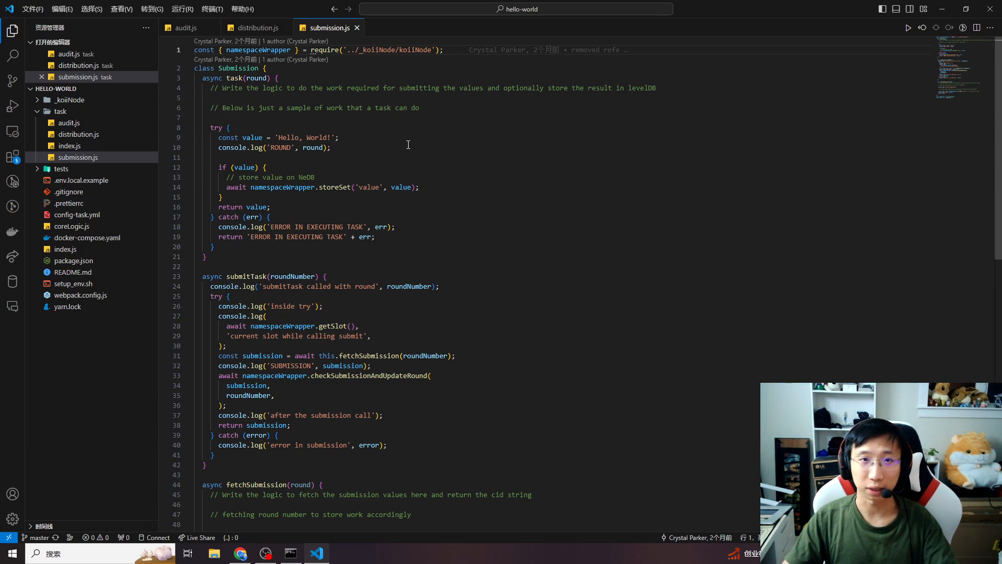
pyautogui.moveTo(388, 138)
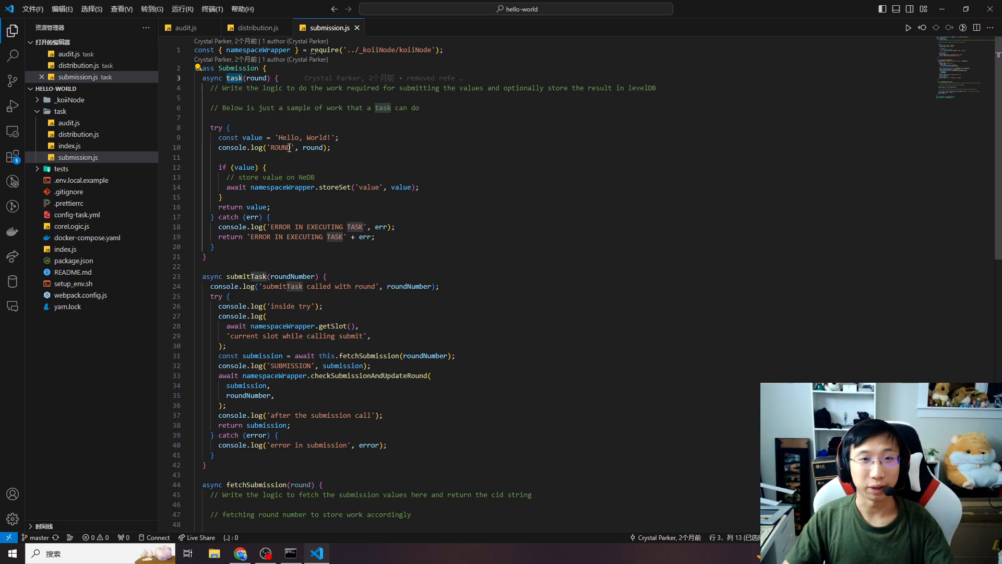
pyautogui.moveTo(240, 138)
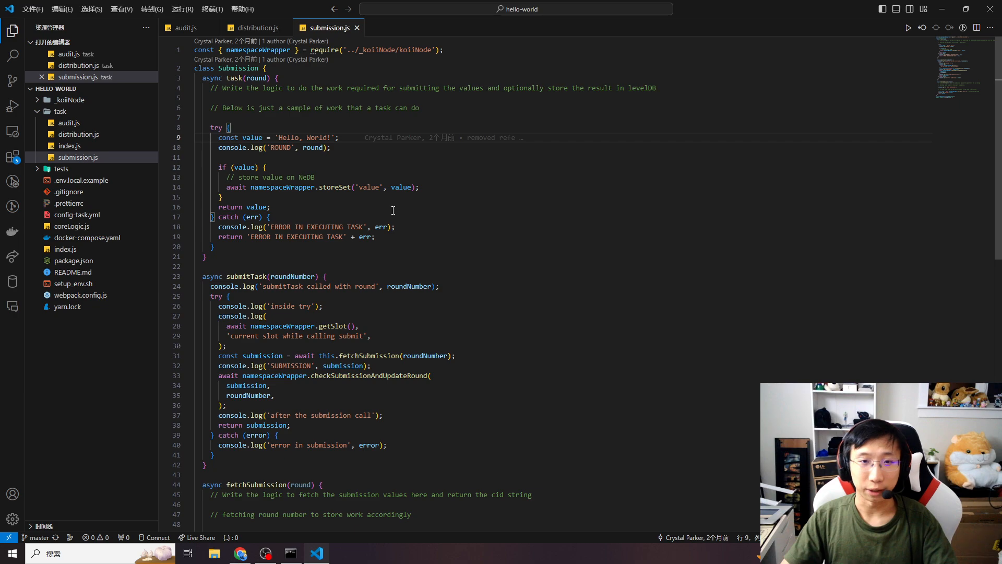
pyautogui.scroll(-3)
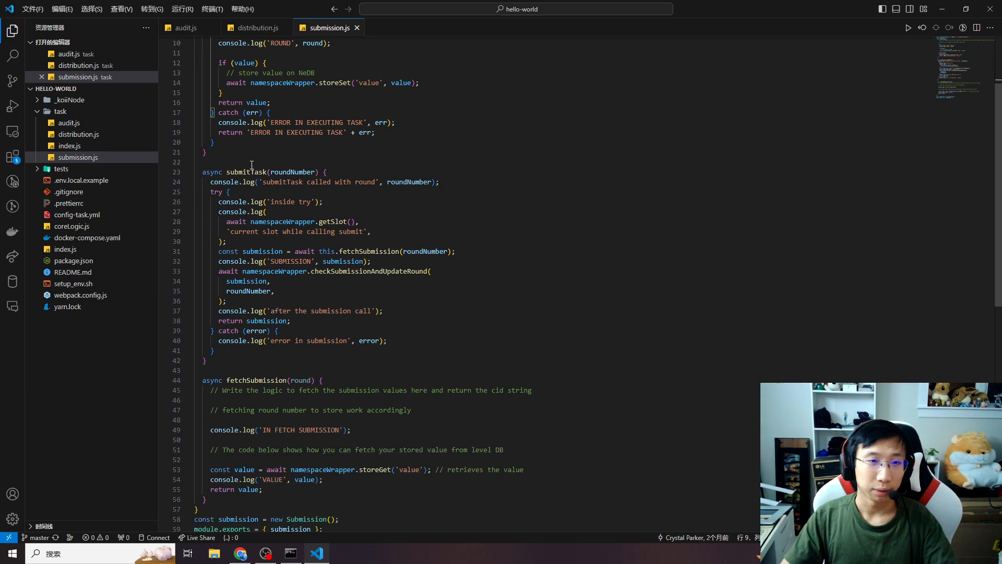
pyautogui.doubleClick(246, 171)
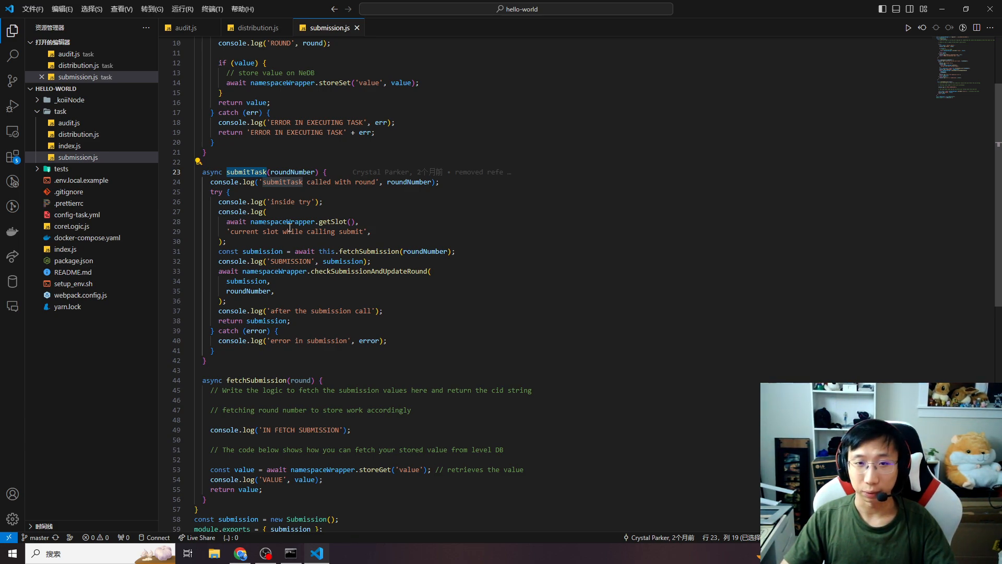
pyautogui.moveTo(313, 250)
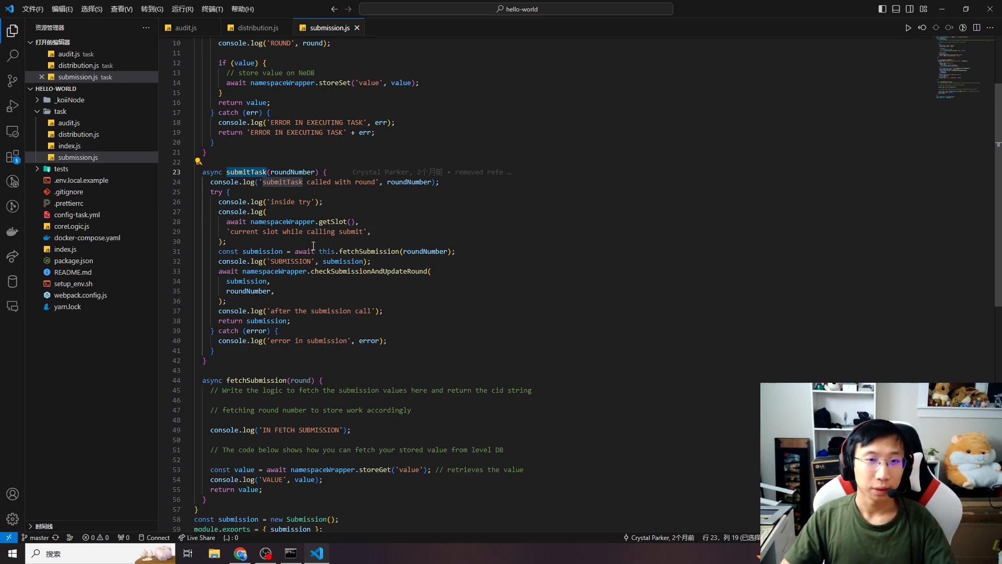
pyautogui.scroll(-3)
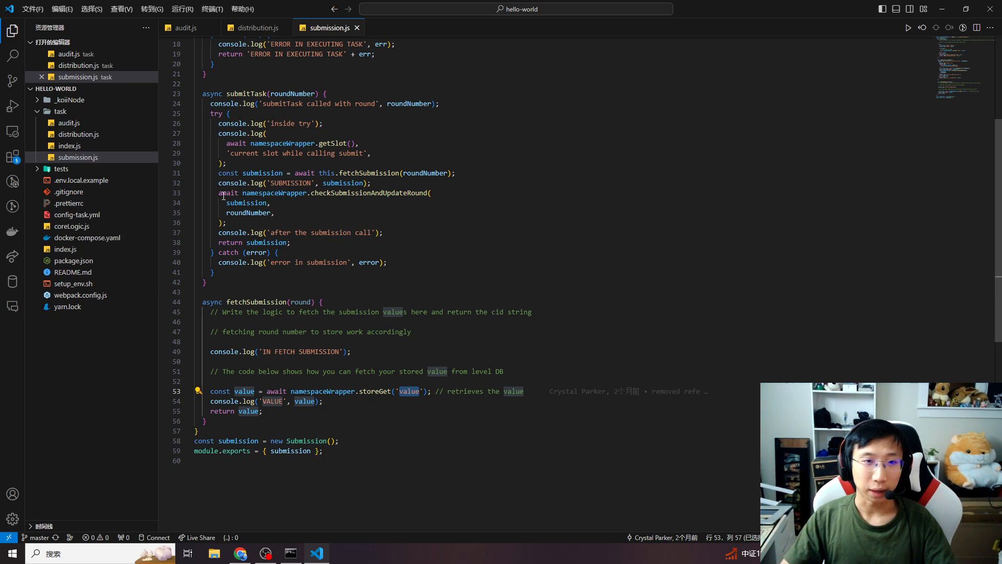
pyautogui.moveTo(220, 192); pyautogui.dragTo(274, 212)
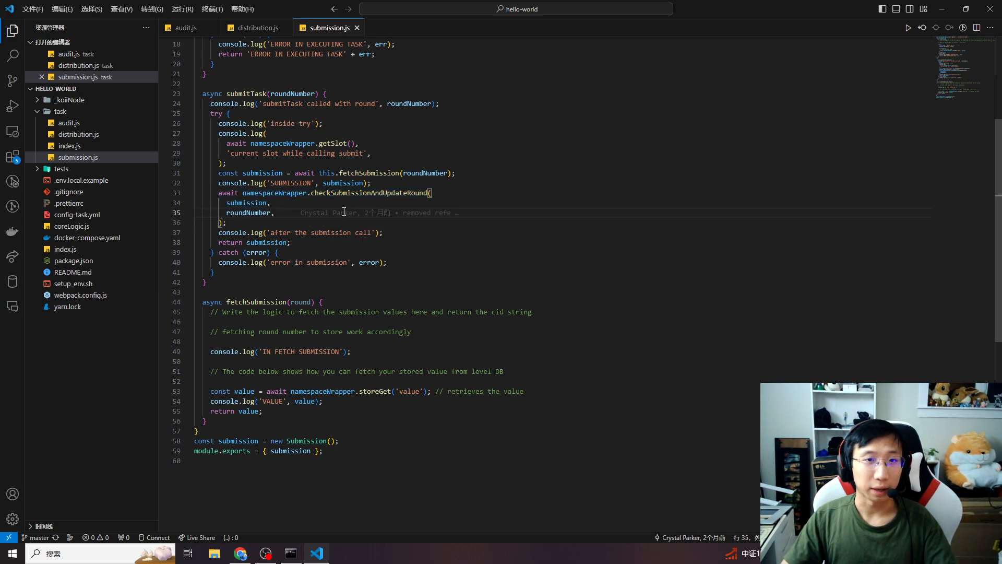
pyautogui.moveTo(339, 200)
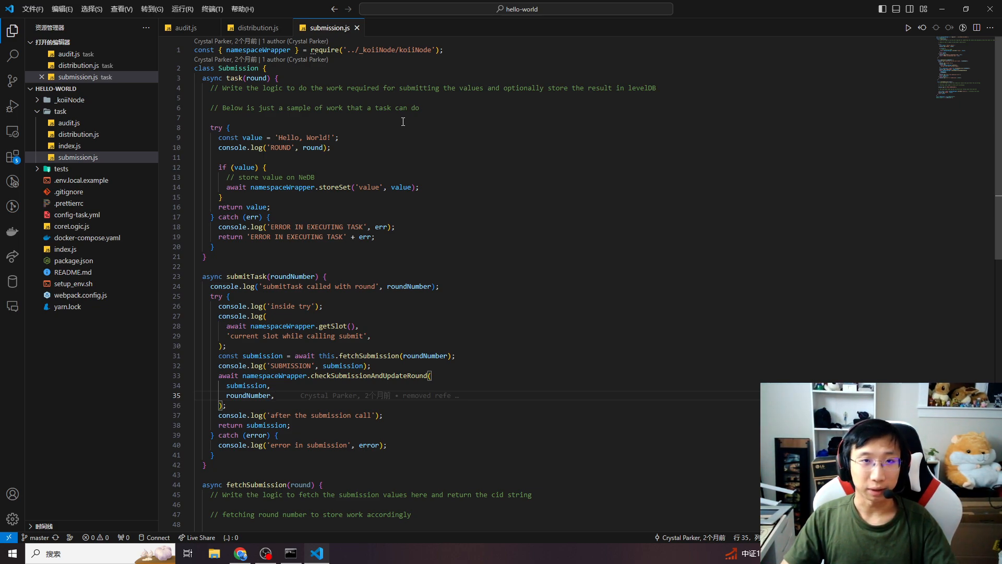
# Switch to audit.js to review validateNode and auditTask.
pyautogui.click(186, 27)
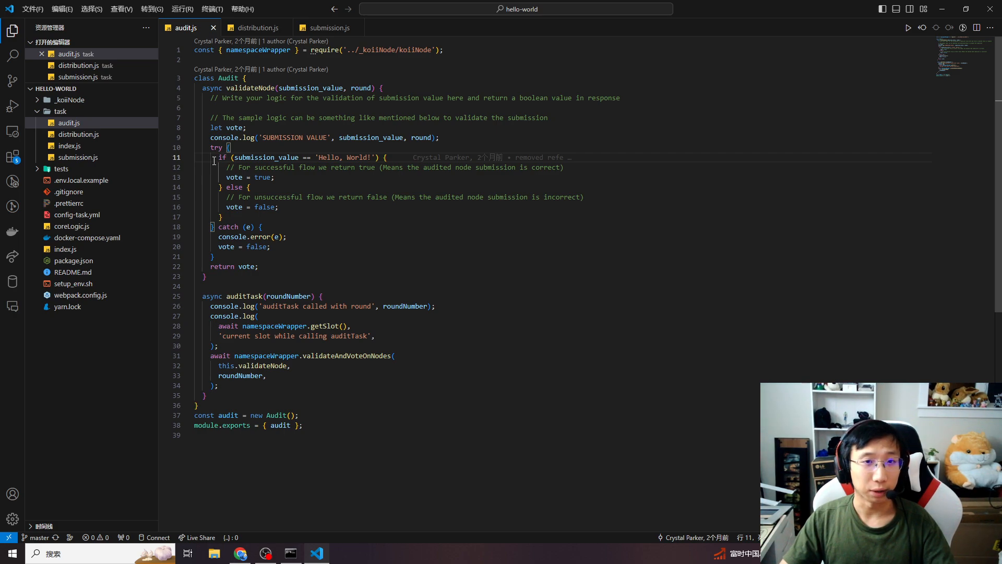
# Switch to distribution.js to review the distribution list code.
pyautogui.moveTo(217, 158); pyautogui.dragTo(275, 158)
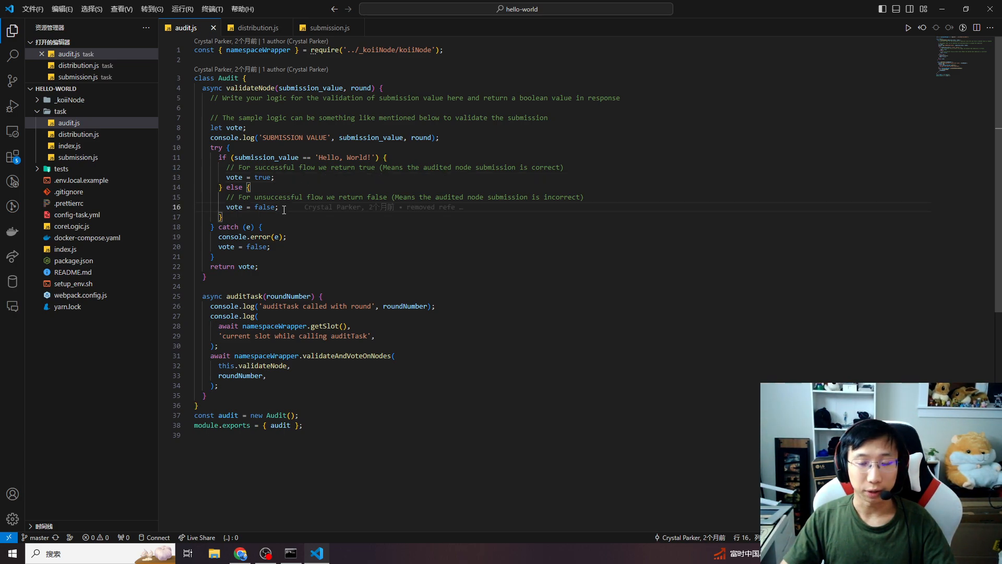
pyautogui.moveTo(353, 291)
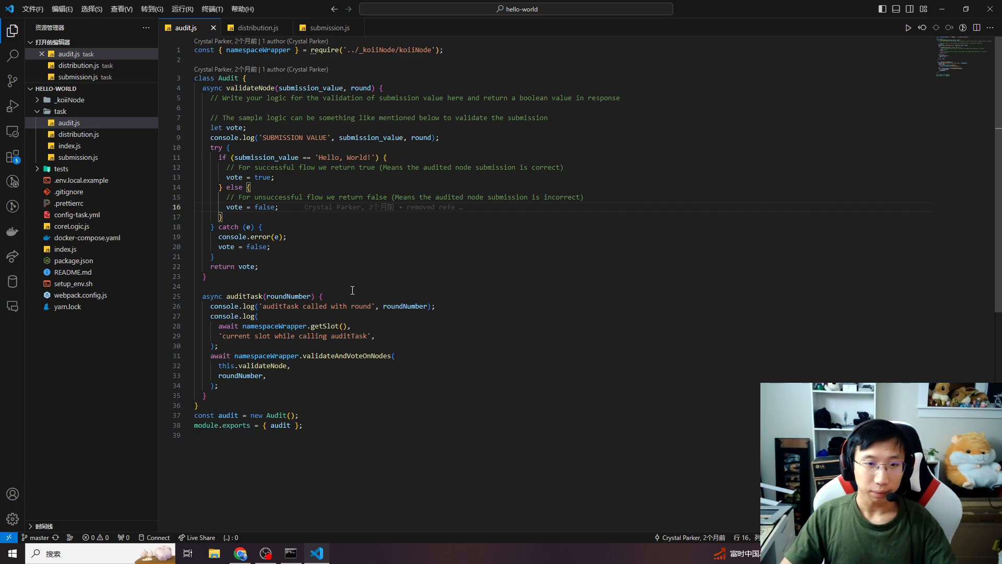
pyautogui.moveTo(150, 229)
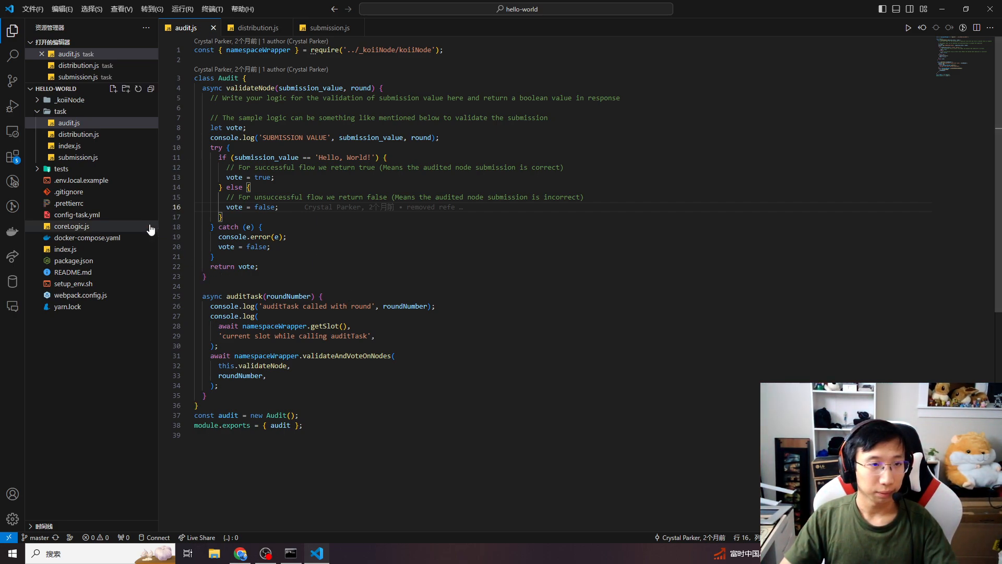
pyautogui.click(257, 27)
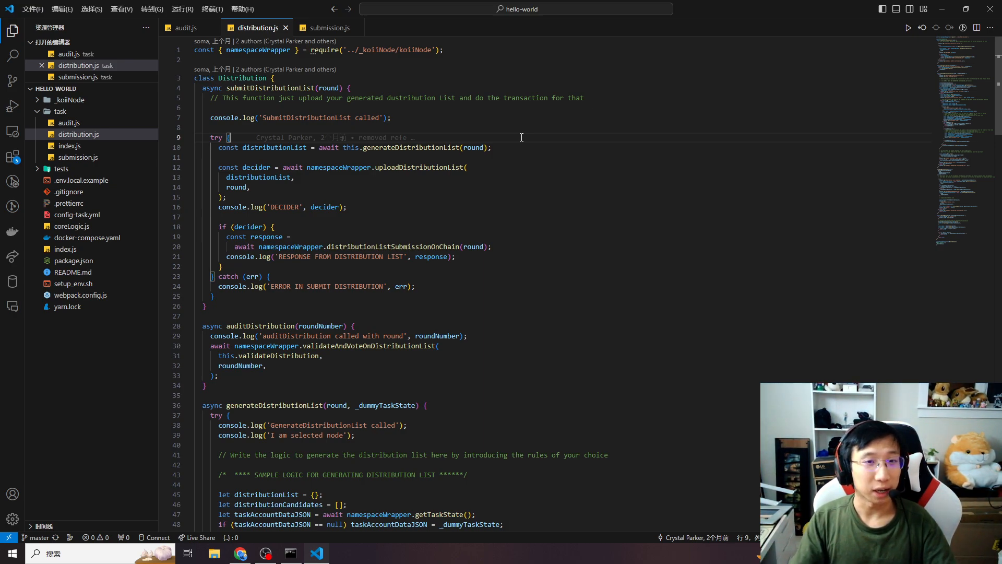
pyautogui.moveTo(486, 129)
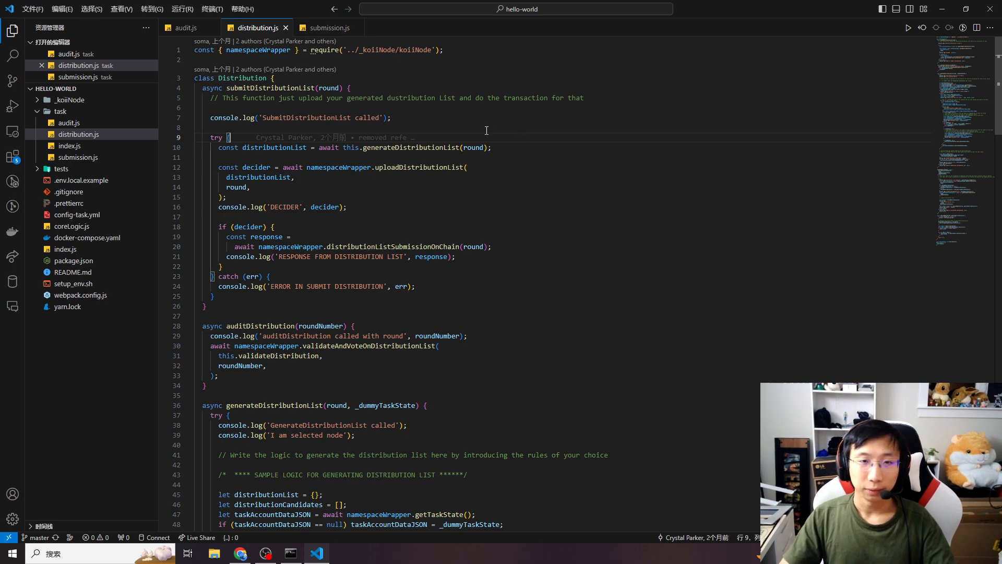
# Scroll through distribution.js reward calculation and validateDistribution logic.
pyautogui.scroll(-3)
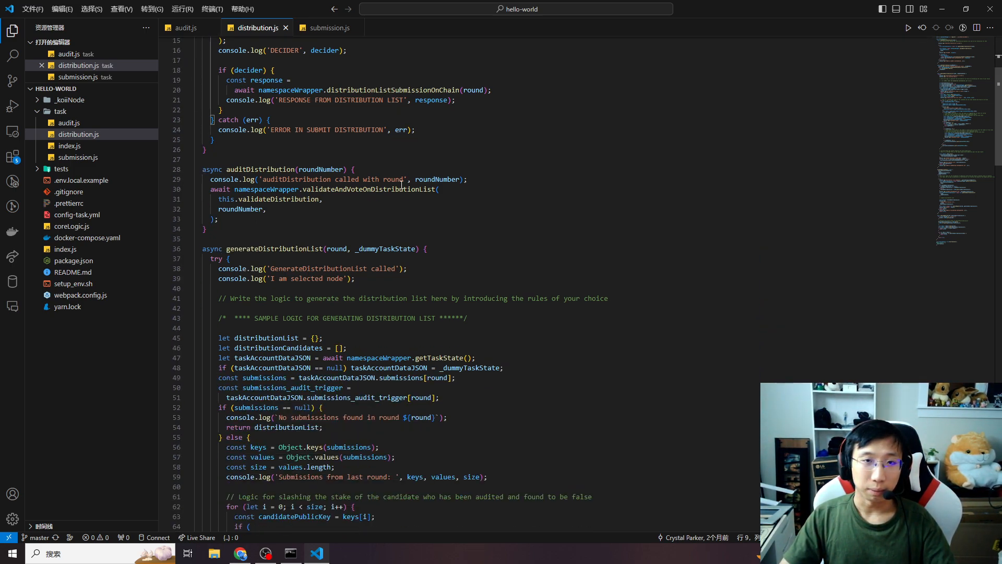
pyautogui.scroll(-3)
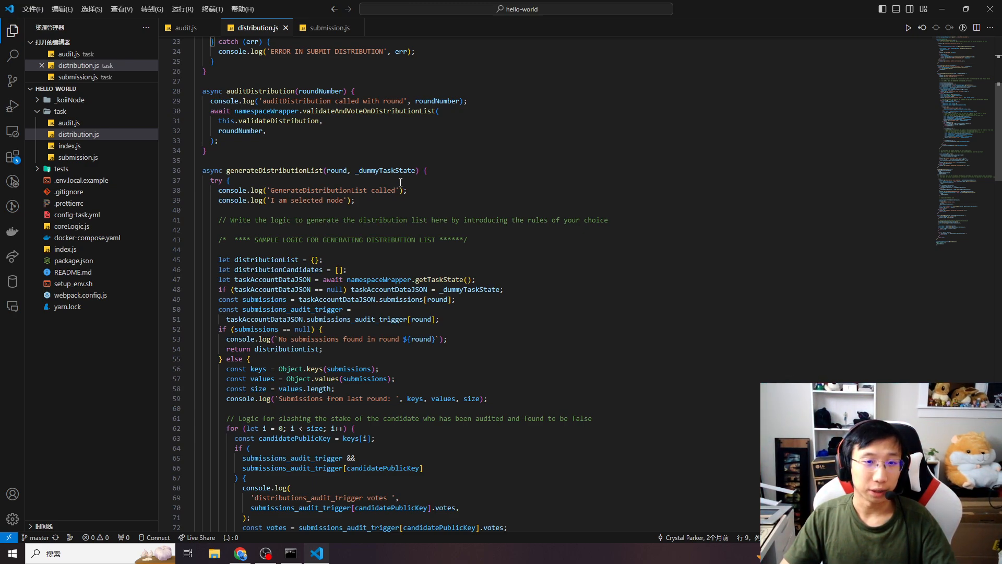
pyautogui.scroll(-3)
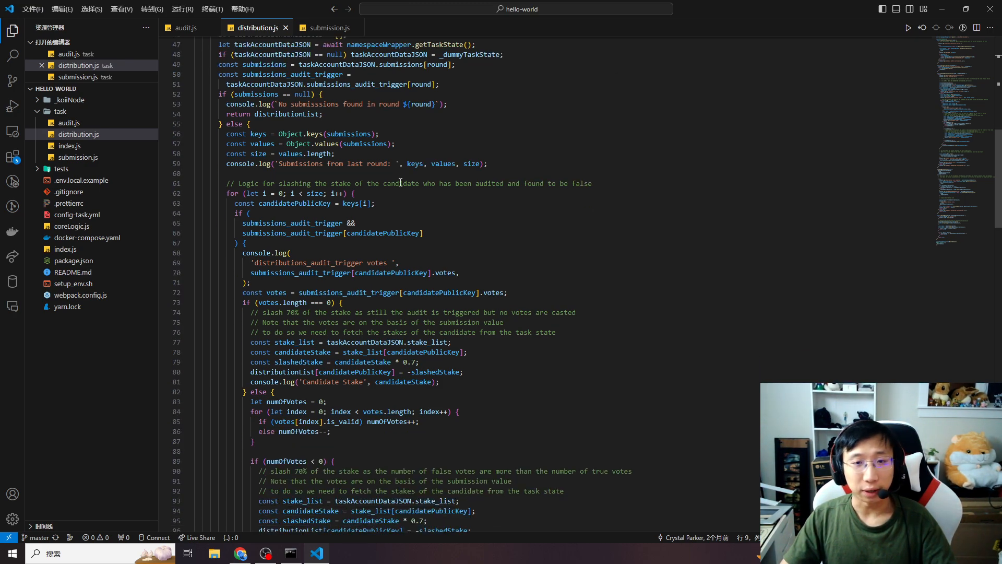
pyautogui.scroll(-3)
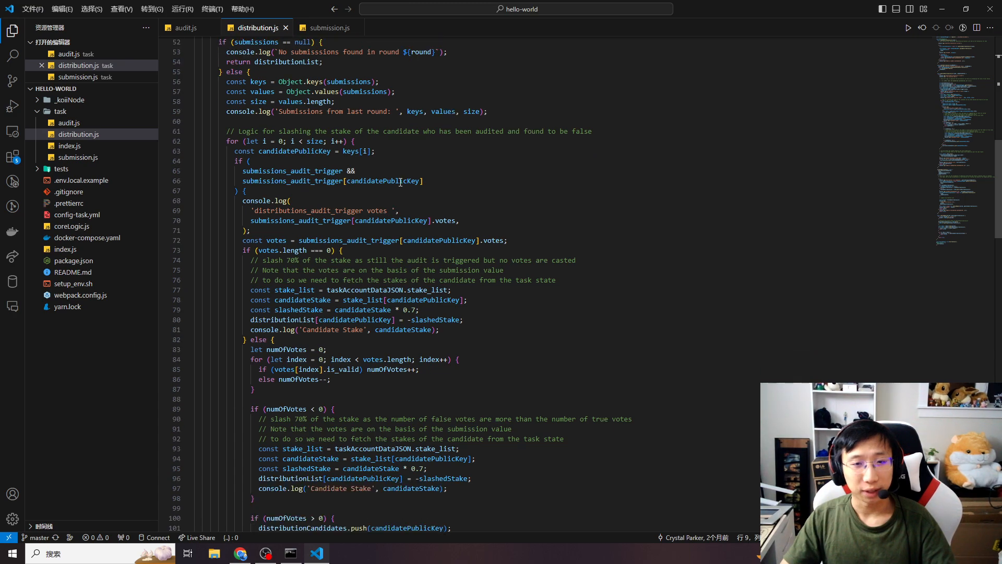
pyautogui.scroll(-3)
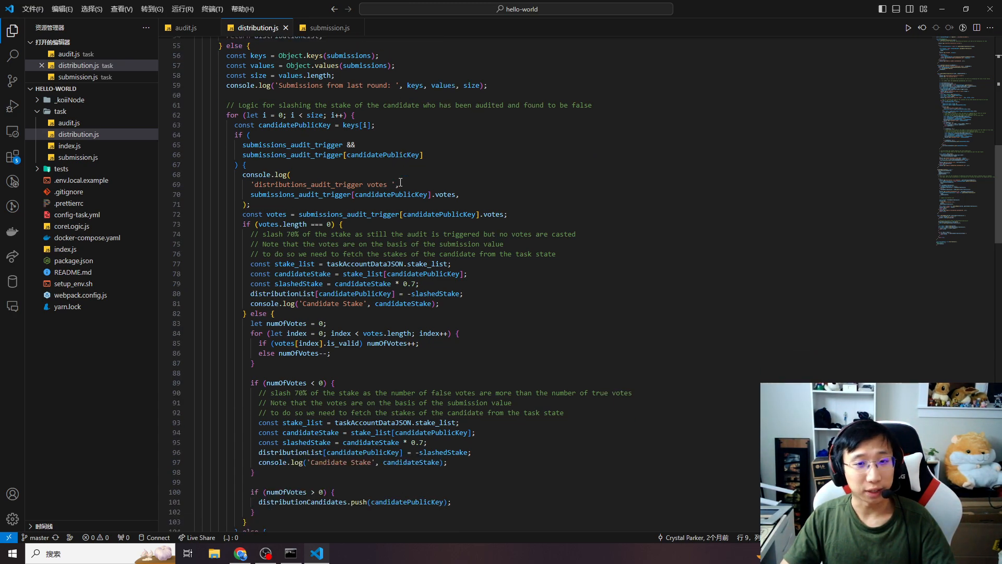
pyautogui.scroll(-3)
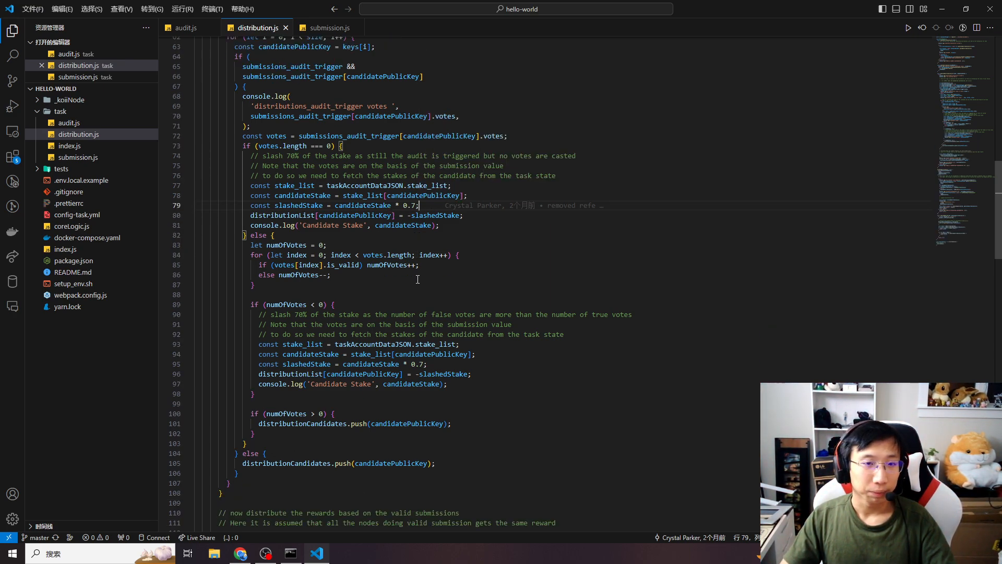
pyautogui.scroll(-3)
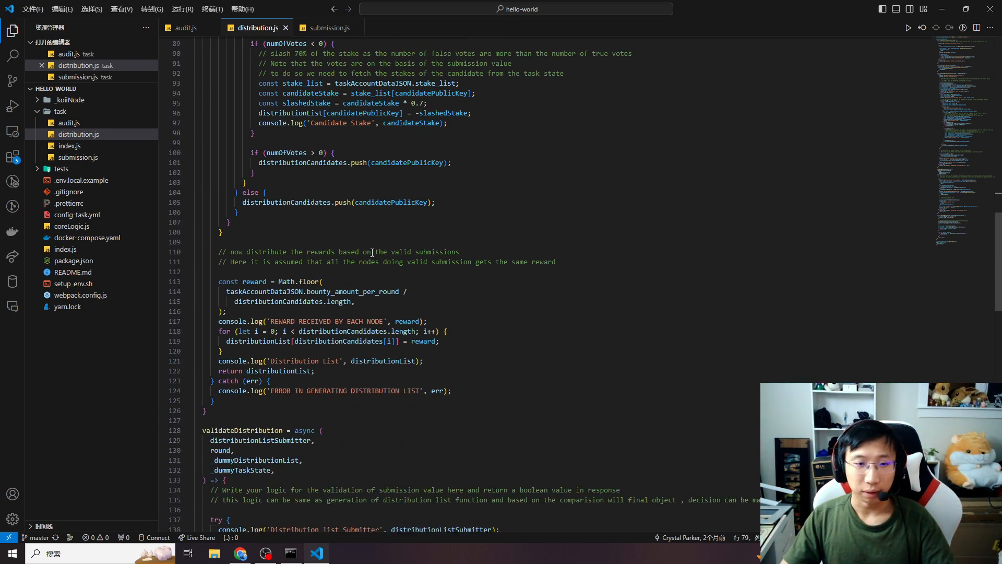
pyautogui.scroll(-3)
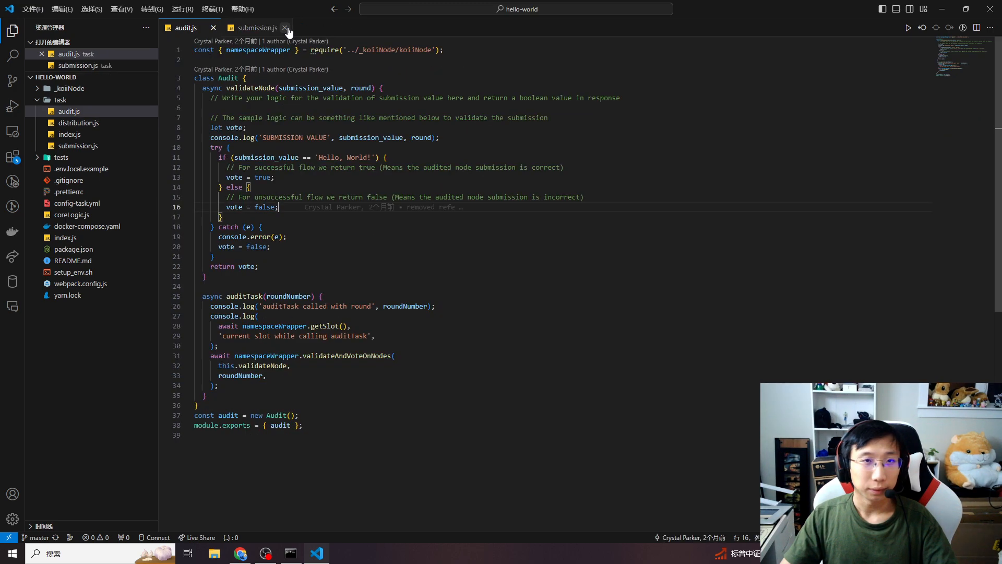
# Close submission.js and read config-task.yml down to its task_id and migrationDescription fields.
pyautogui.click(286, 27)
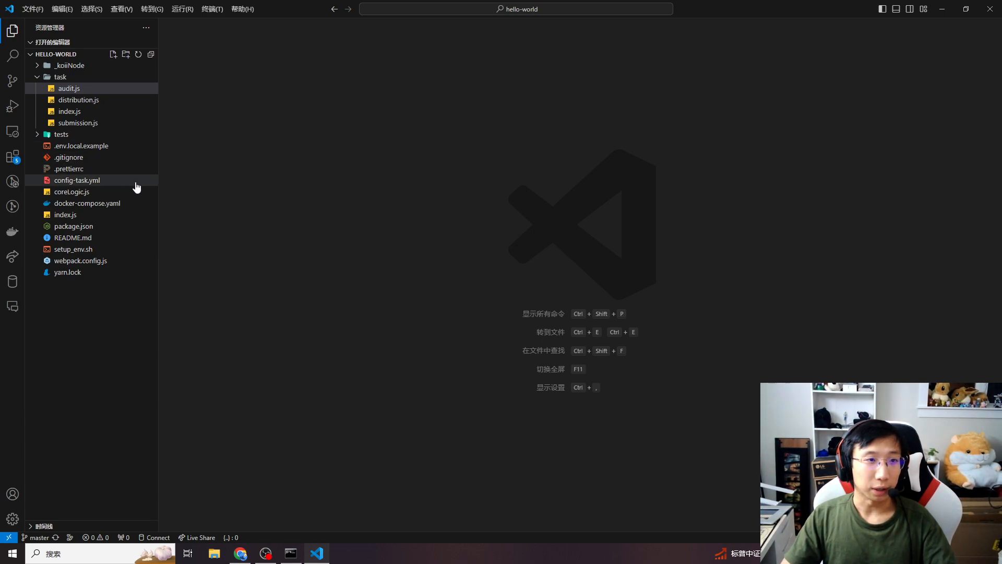
pyautogui.doubleClick(77, 179)
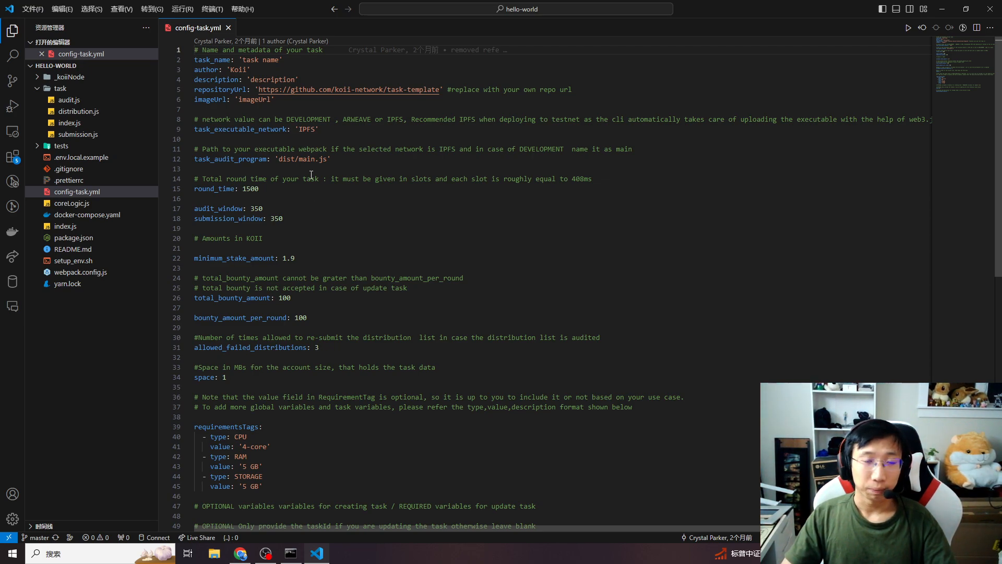
pyautogui.moveTo(321, 169)
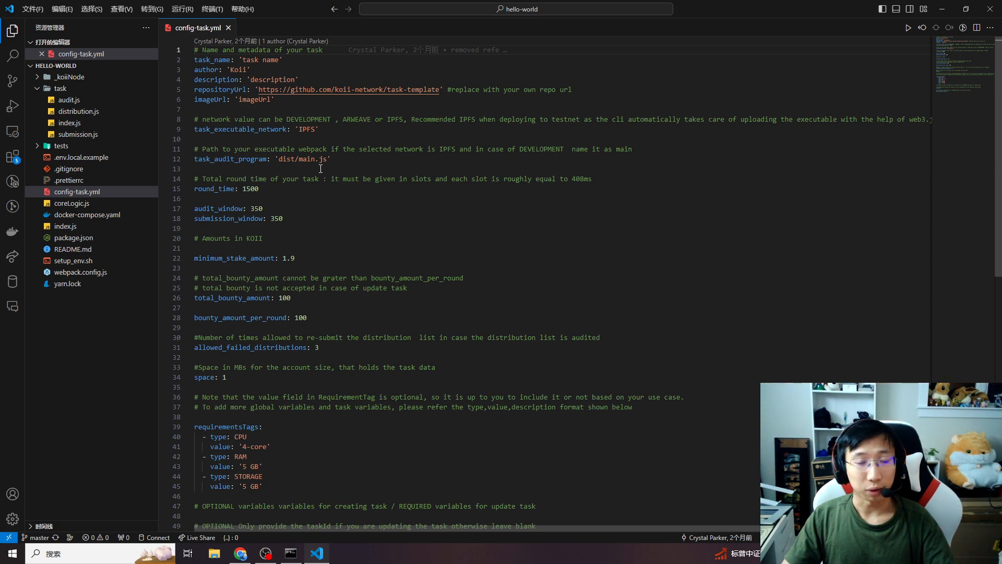
pyautogui.moveTo(221, 82)
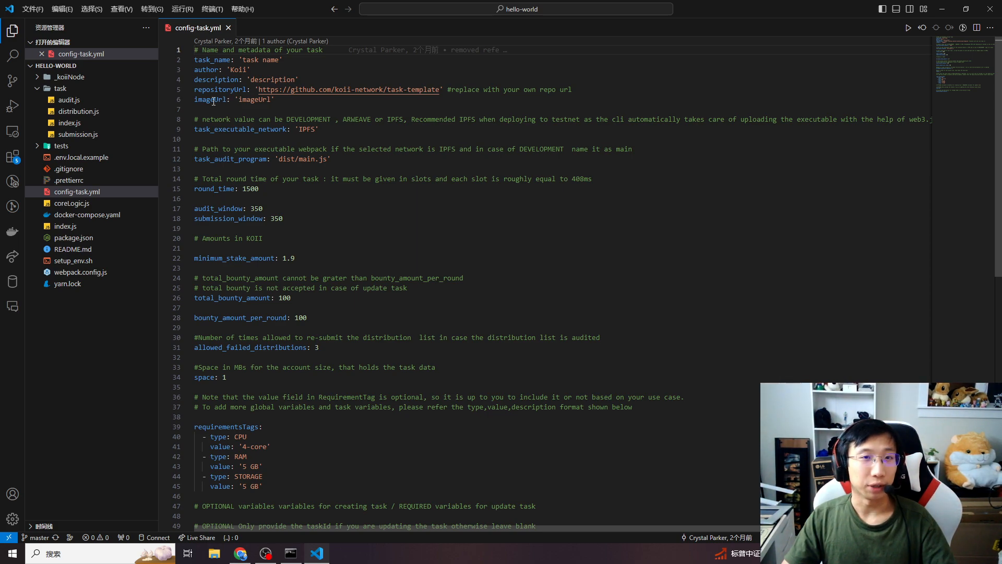
pyautogui.scroll(-3)
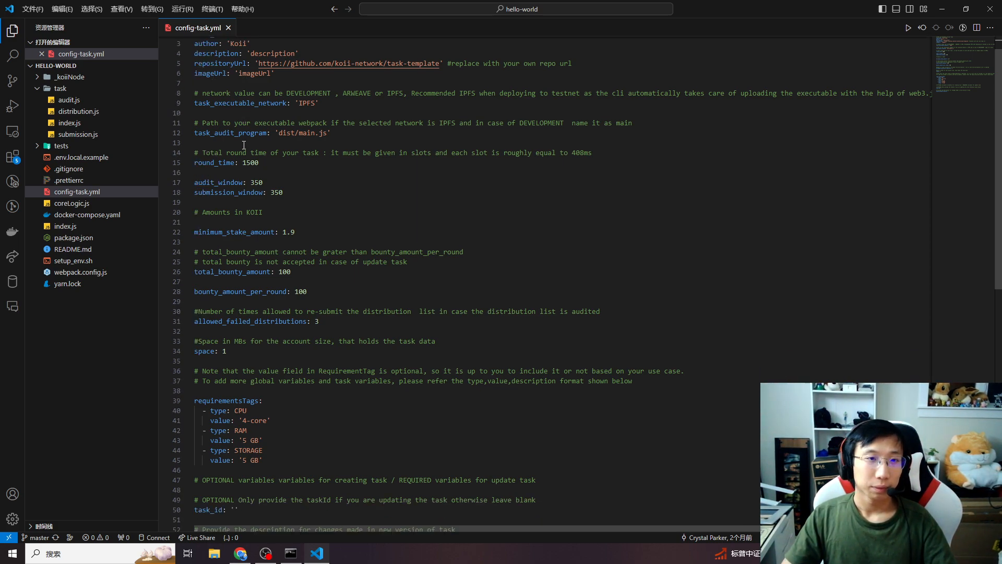
pyautogui.scroll(-3)
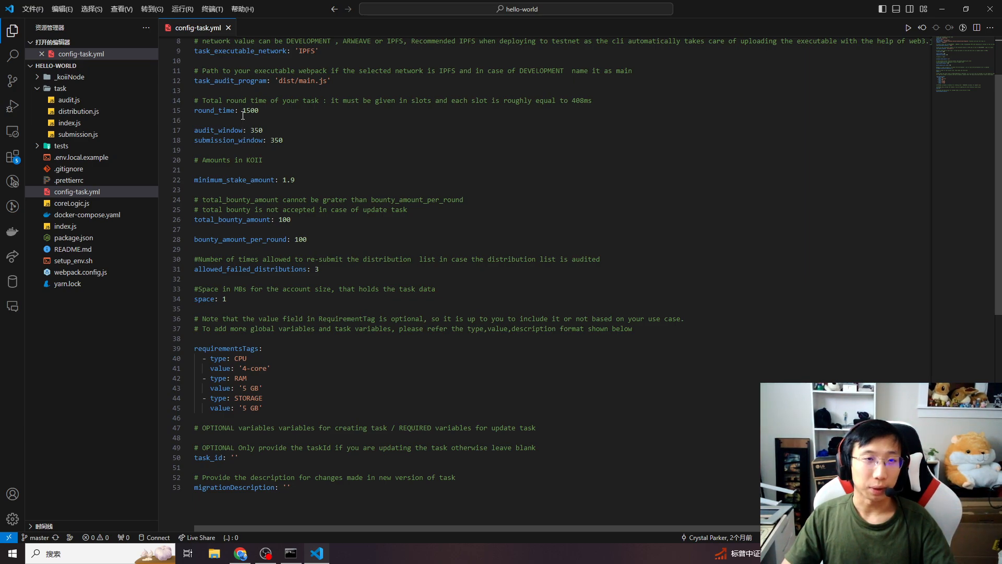
pyautogui.moveTo(240, 120)
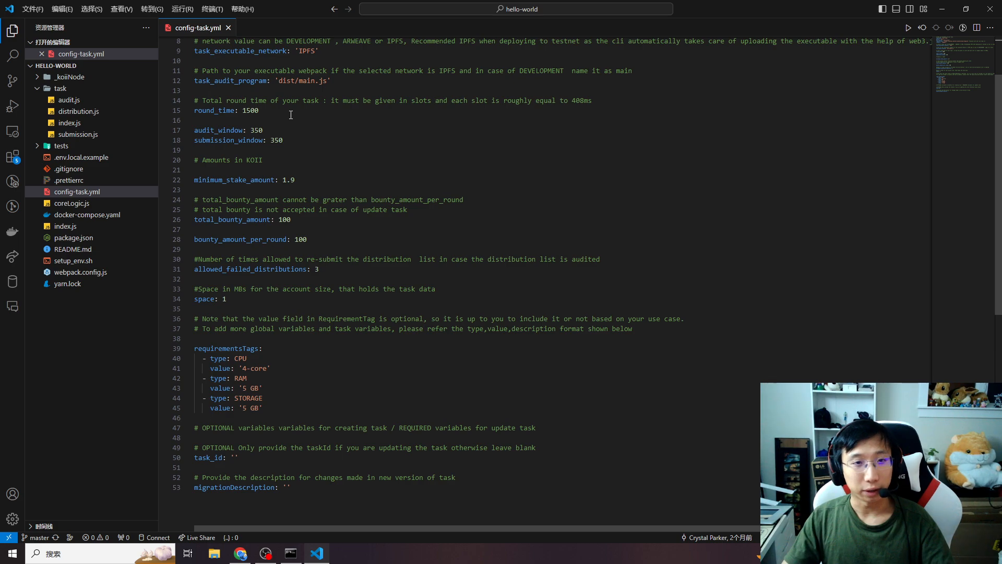
pyautogui.scroll(-3)
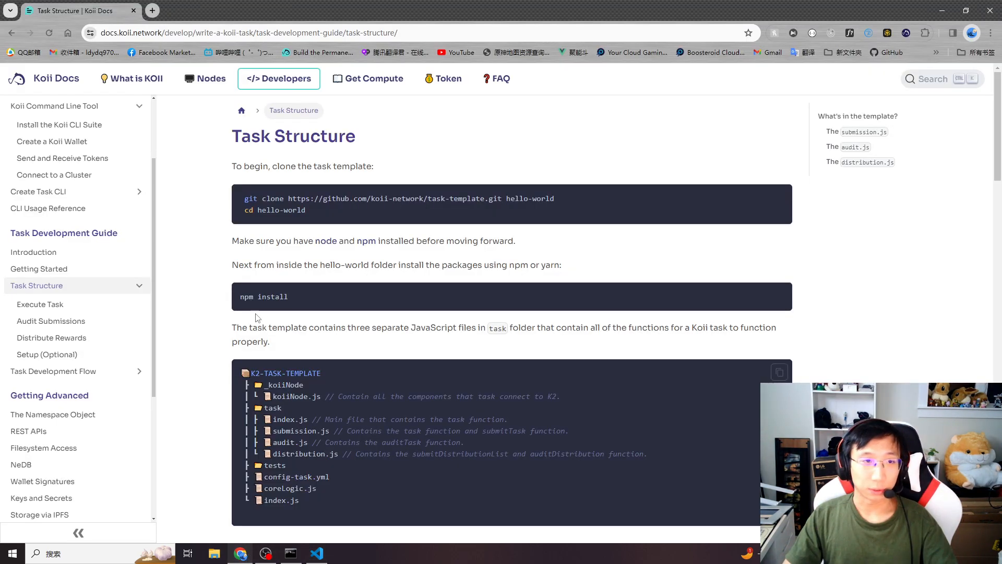
# Copy the npx create-task-cli install command from the Create Task CLI docs and return to VS Code.
pyautogui.click(37, 192)
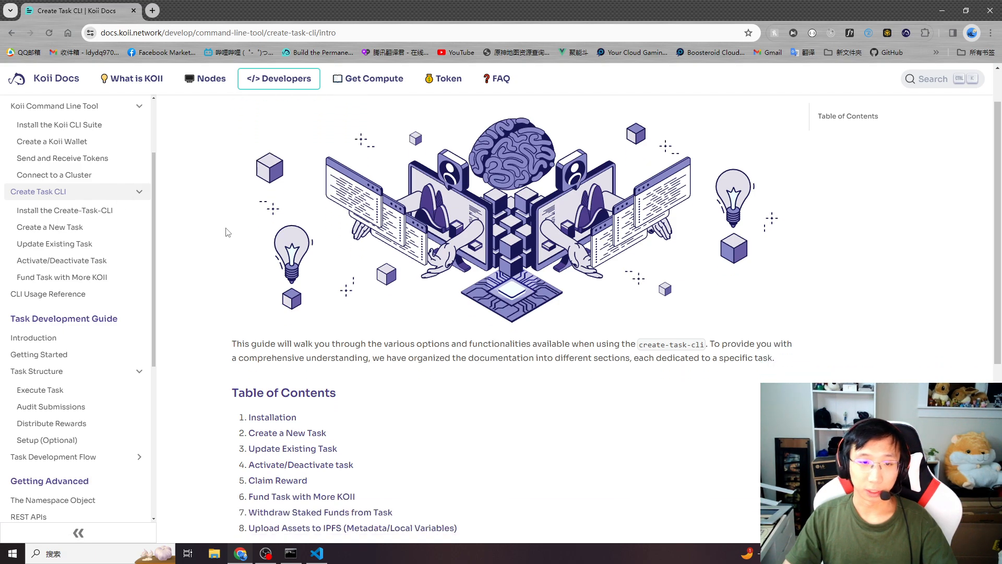
pyautogui.scroll(-3)
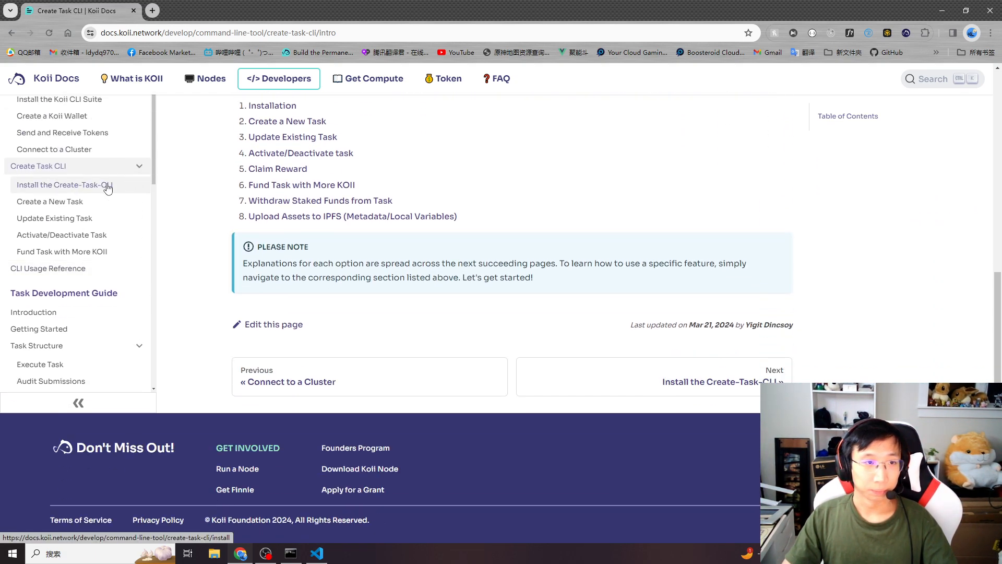
pyautogui.click(65, 185)
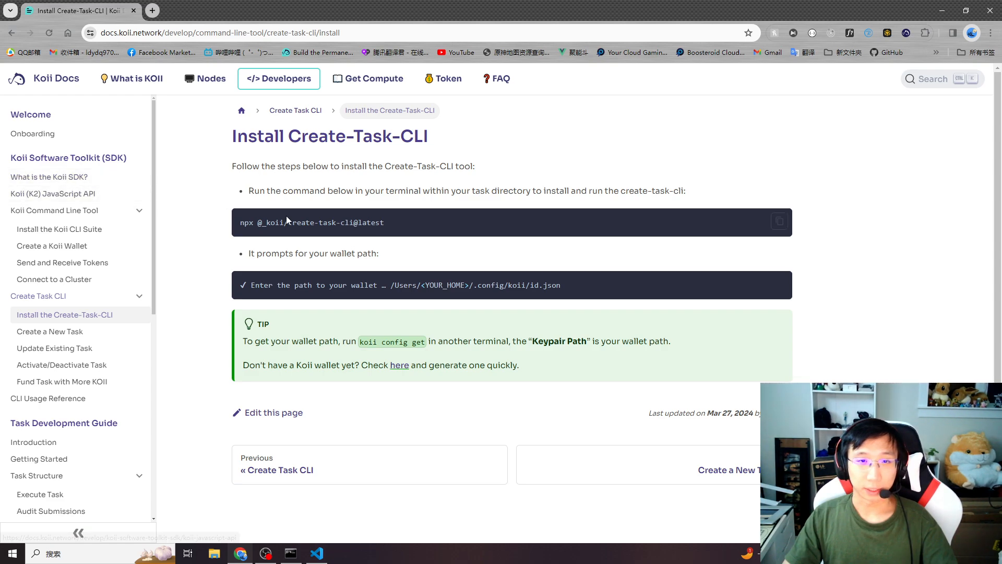
pyautogui.click(779, 221)
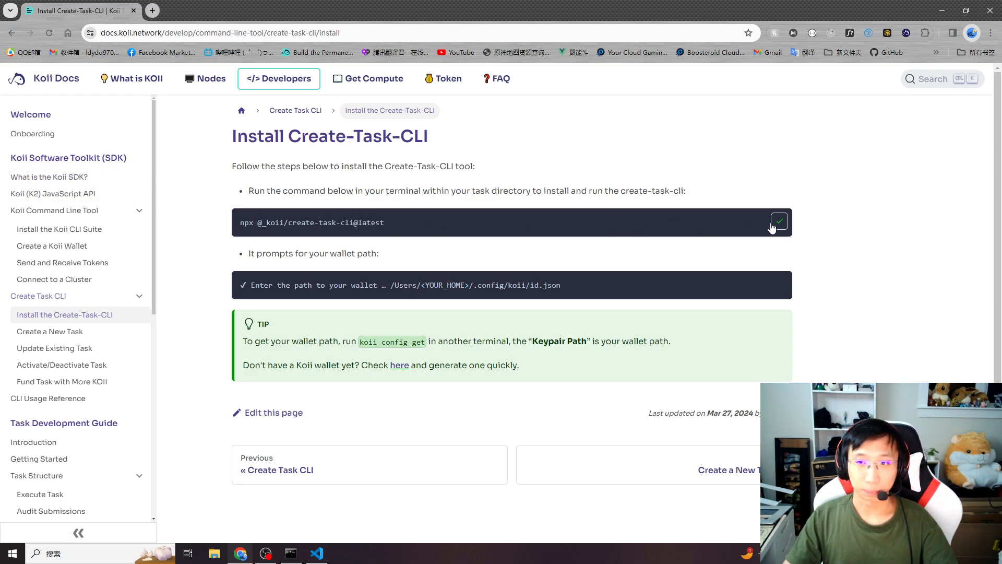
pyautogui.click(317, 553)
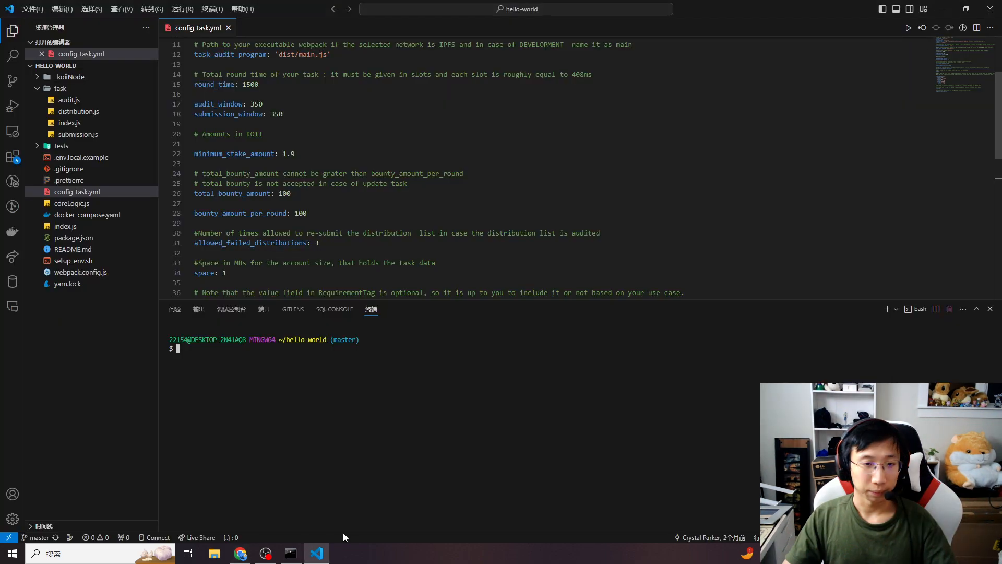
# Cancel the pasted npx create-task-cli command and run npm install for the hello-world project.
pyautogui.write('npx @_koii/create-task-cli@latest')
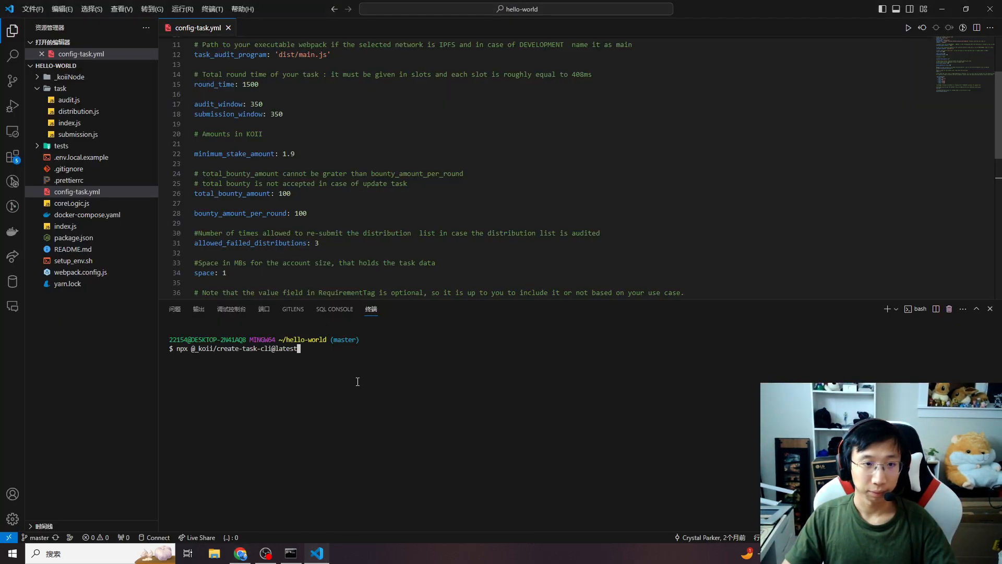
pyautogui.press('Backspace')
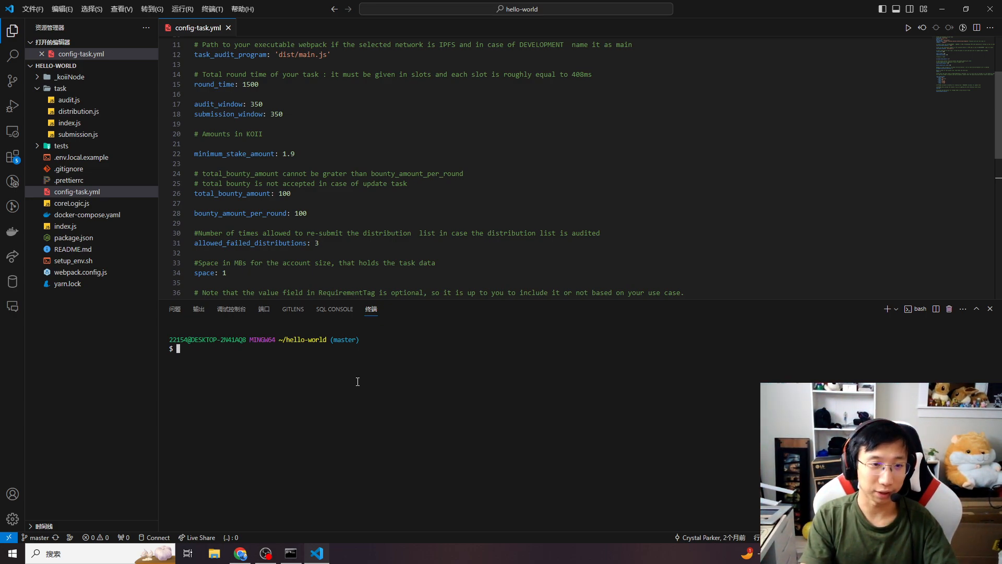
pyautogui.write('npm')
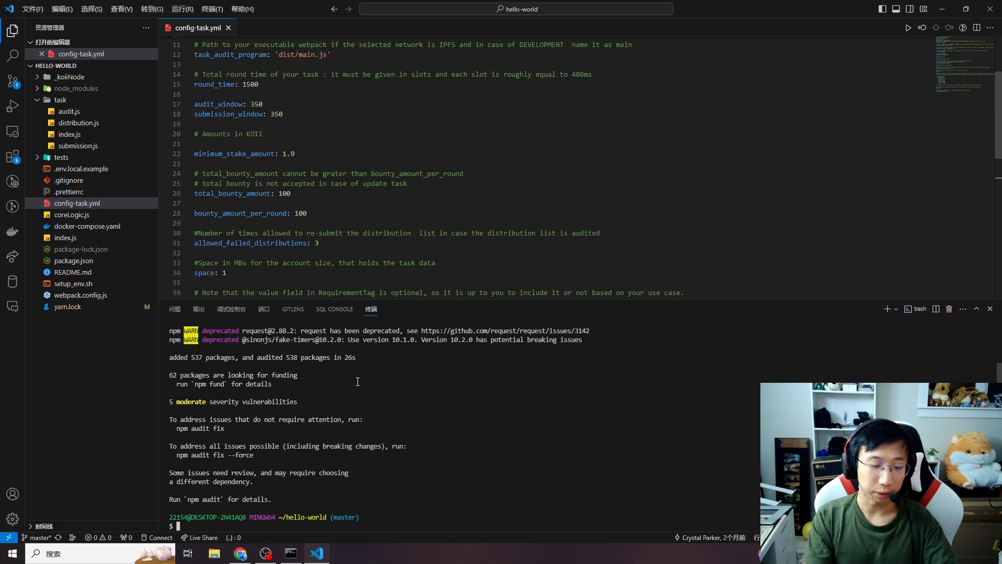
# Run the npm webpack build and expand the new dist folder holding main.js.
pyautogui.write('npm')
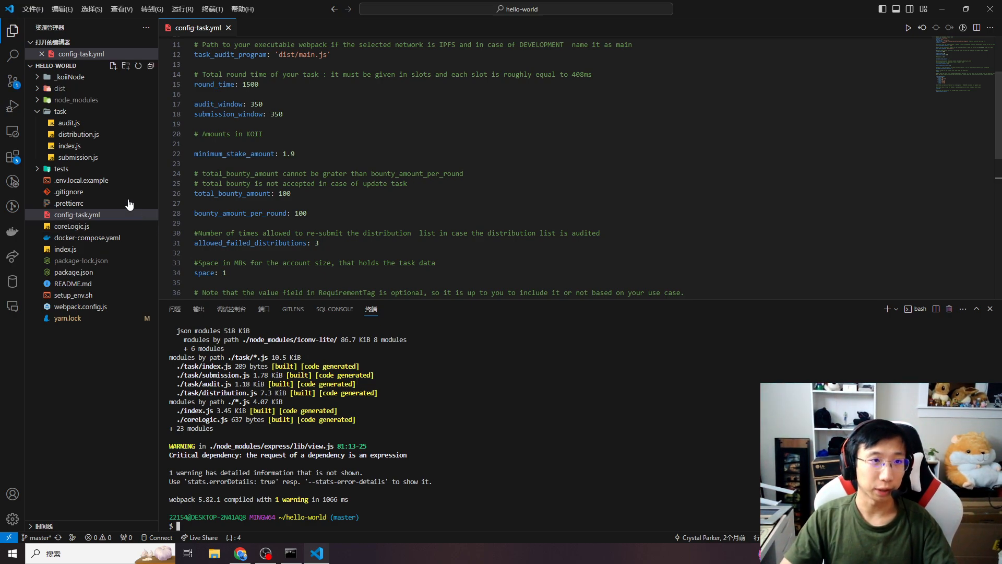
pyautogui.click(56, 88)
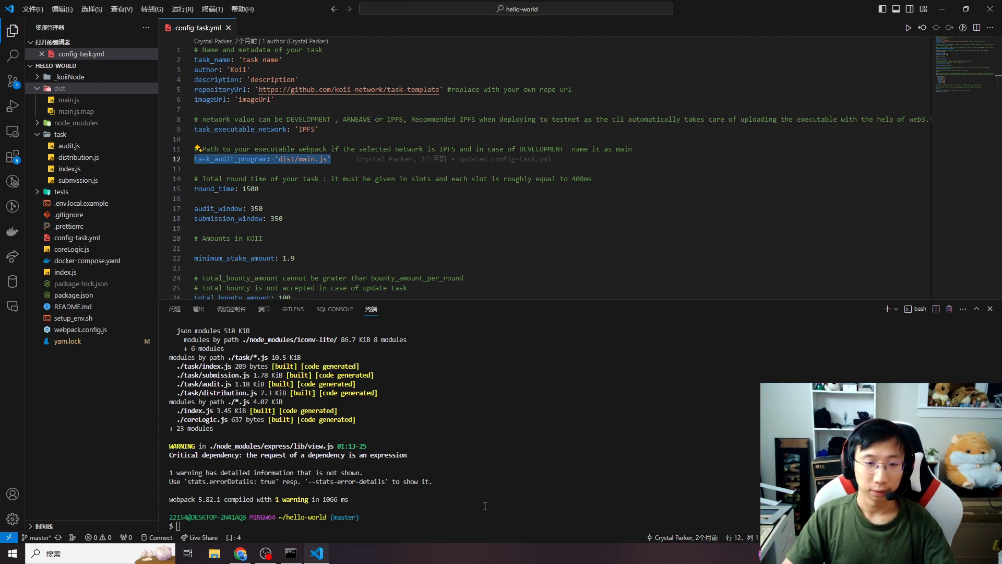
pyautogui.write('npx @_koii/create-task-cli@latest')
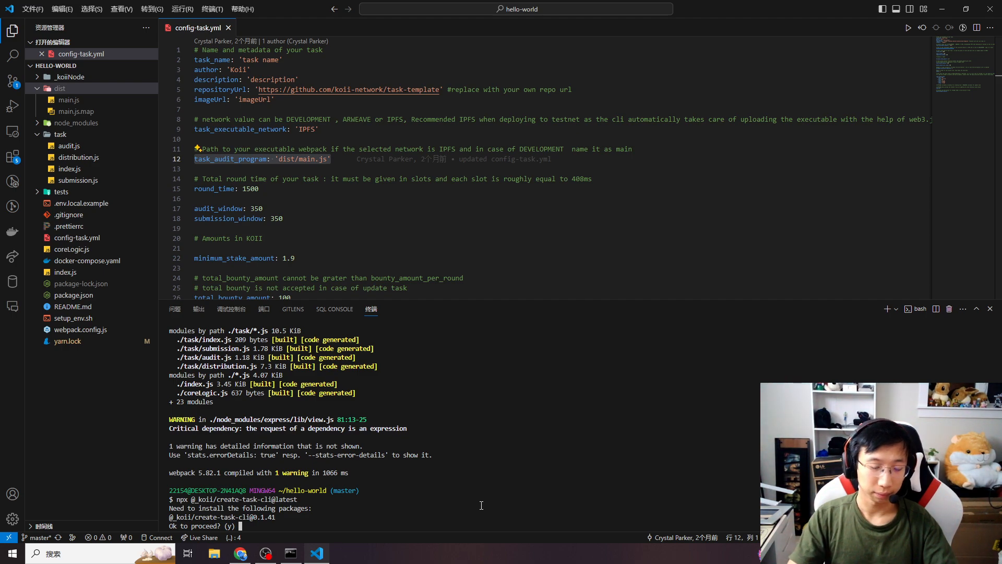
pyautogui.write('y')
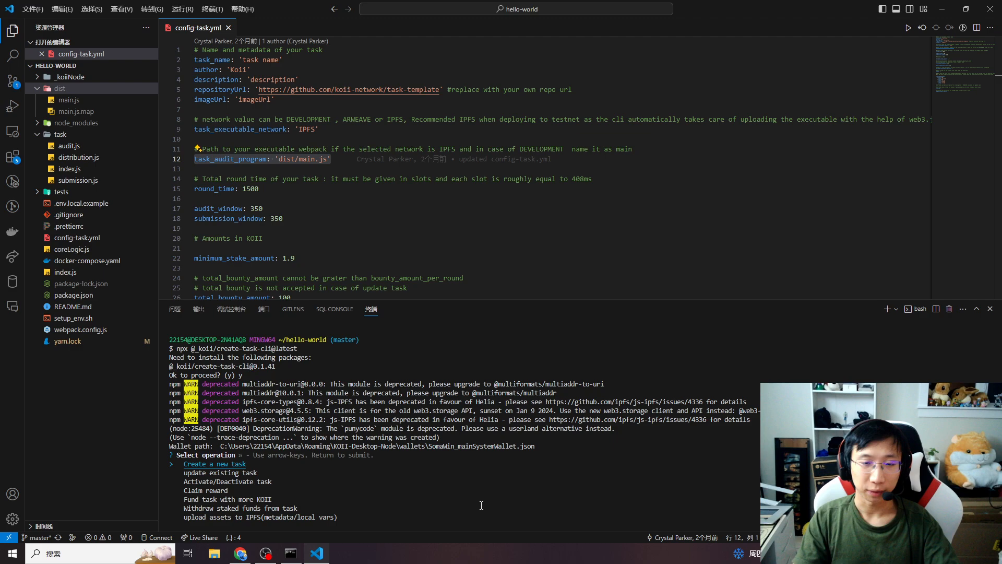
pyautogui.press('Down')
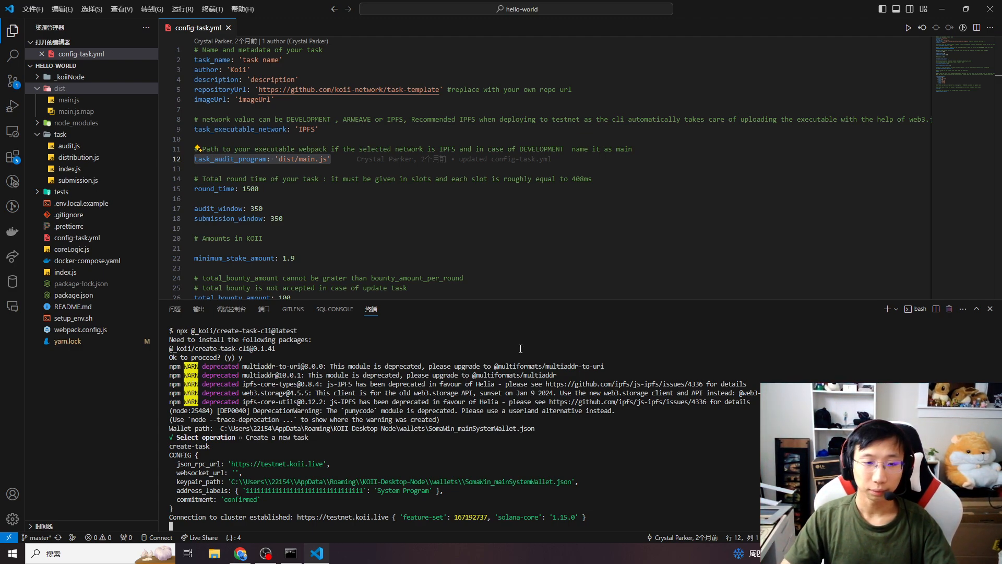
pyautogui.scroll(-3)
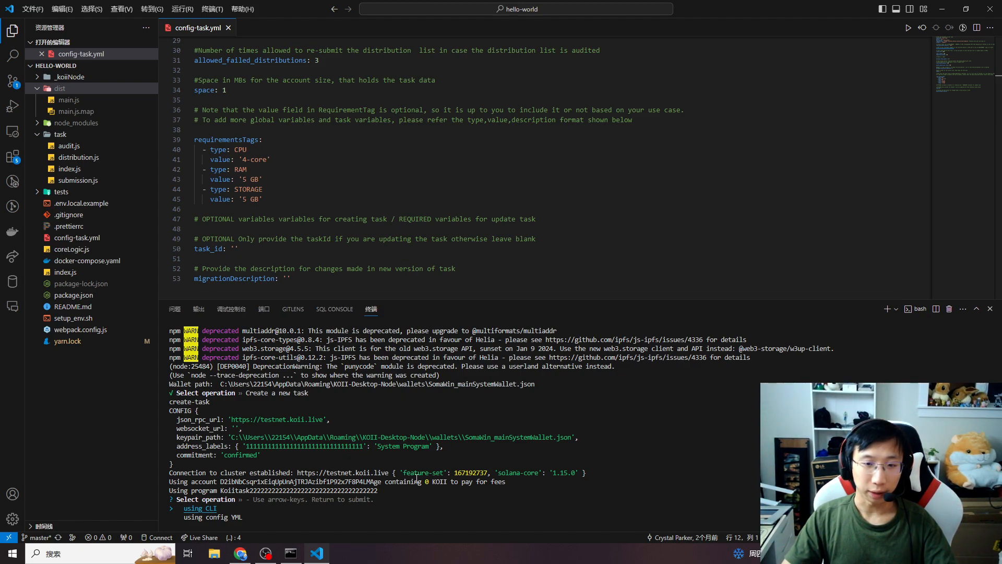
pyautogui.press('Down')
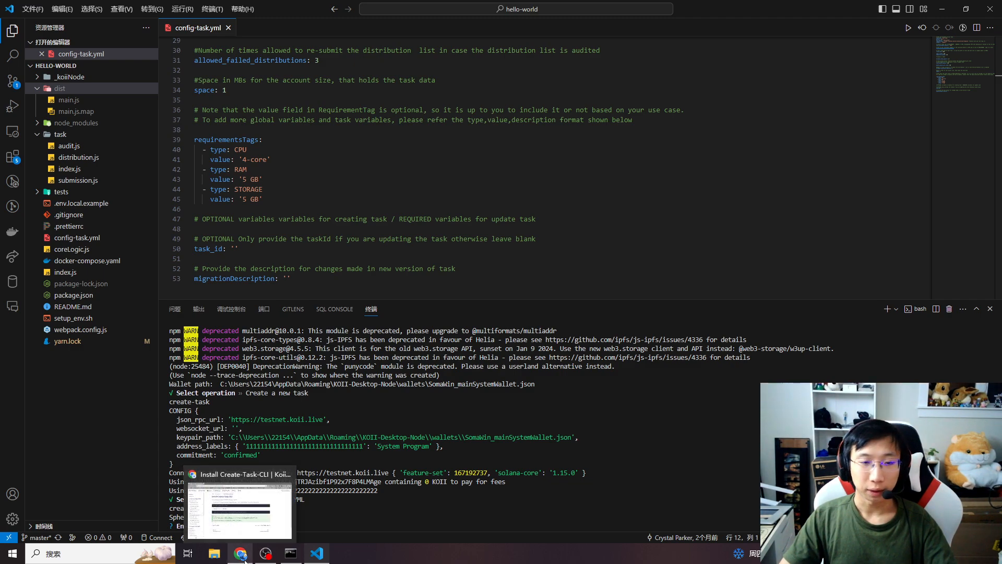
# Return to Koii Docs and open the FAQ Managing Your Node page.
pyautogui.click(239, 553)
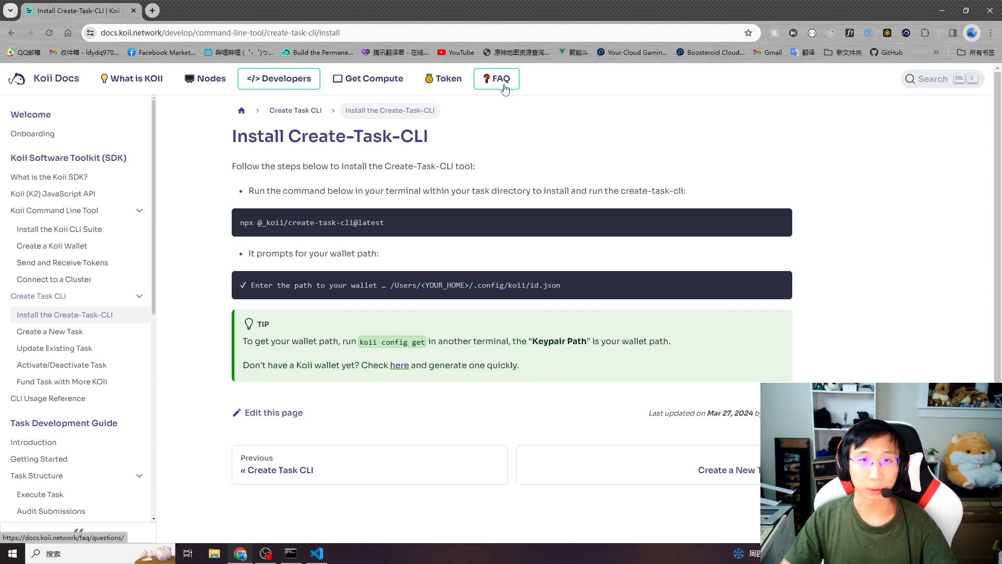
pyautogui.click(497, 79)
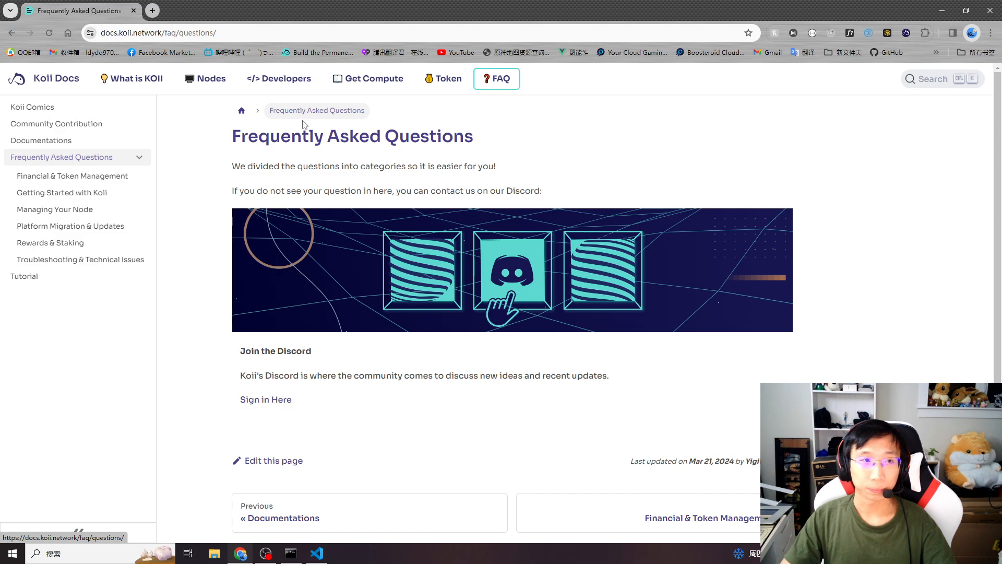
pyautogui.moveTo(77, 190)
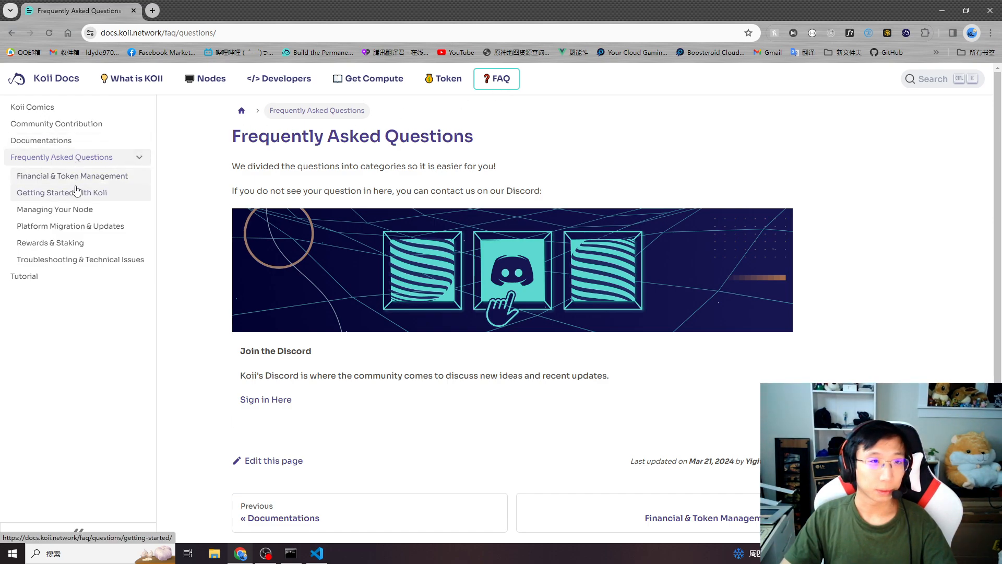
pyautogui.moveTo(98, 197)
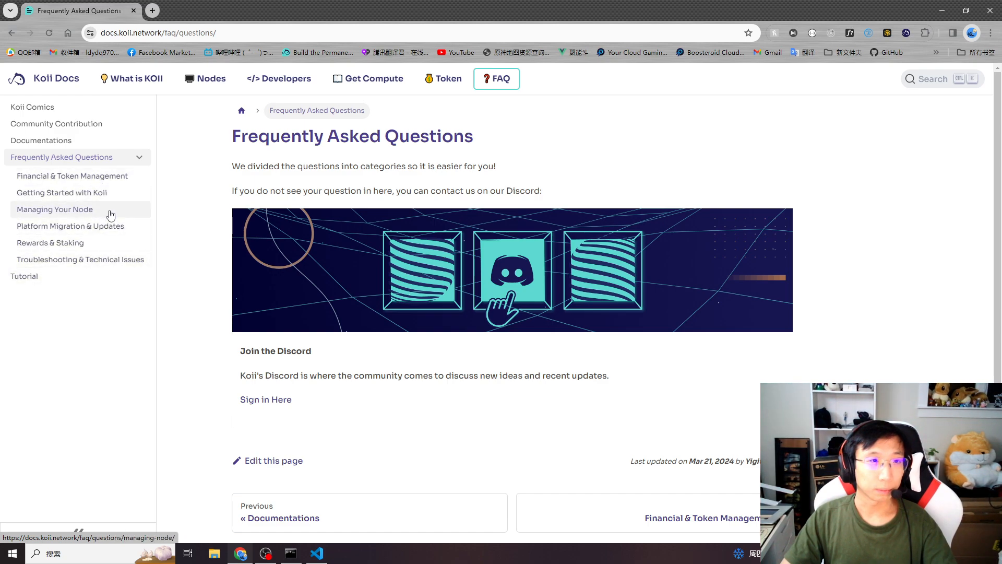
pyautogui.click(42, 140)
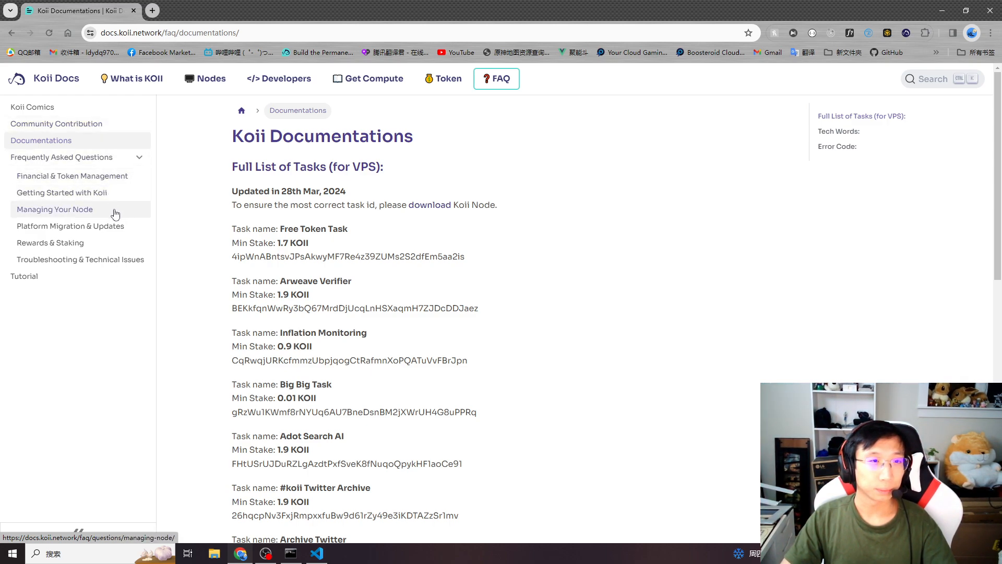
pyautogui.click(55, 209)
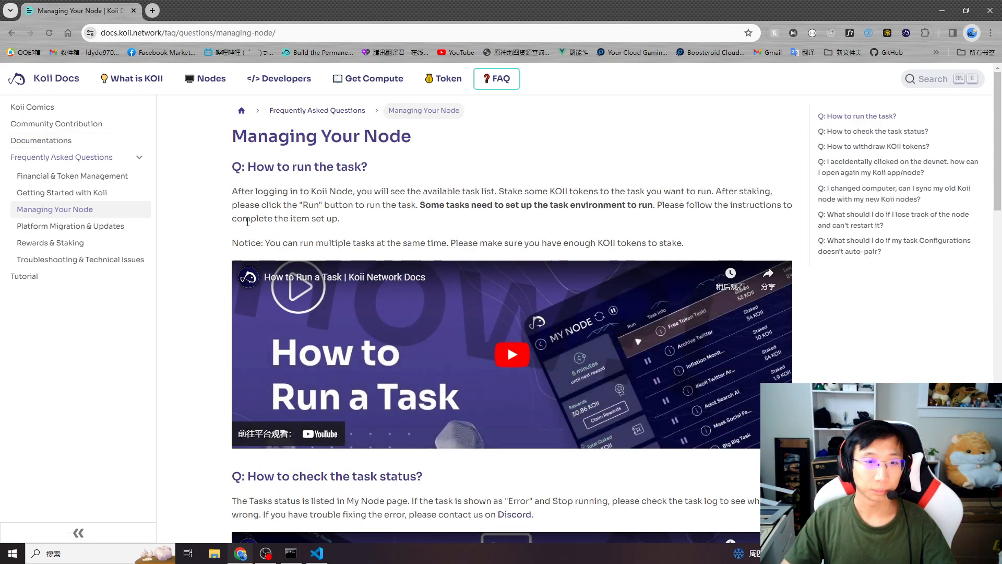
pyautogui.moveTo(150, 255)
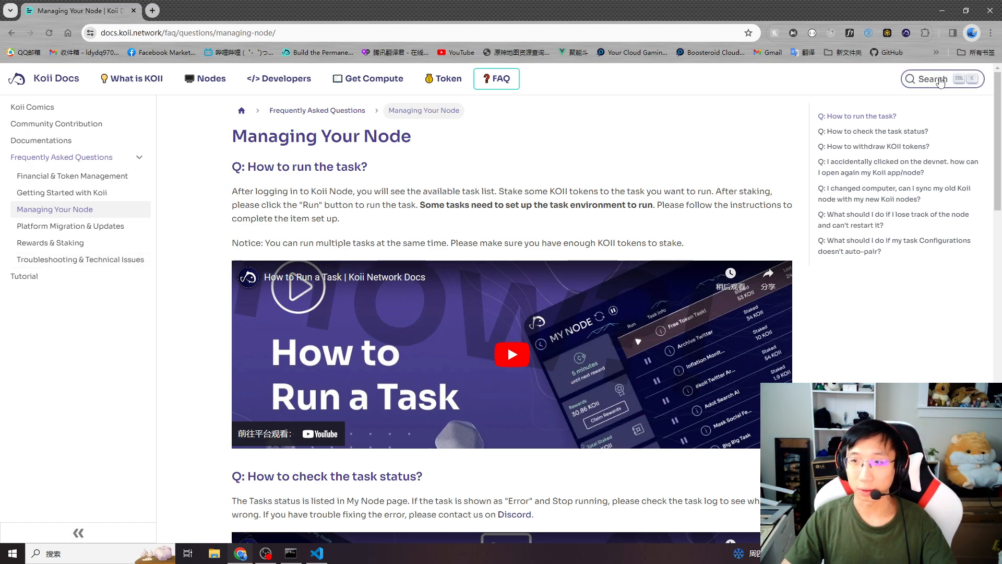
# Search the documentation for 'spheron' to list Spheron Infrastructure results.
pyautogui.write('spheron')
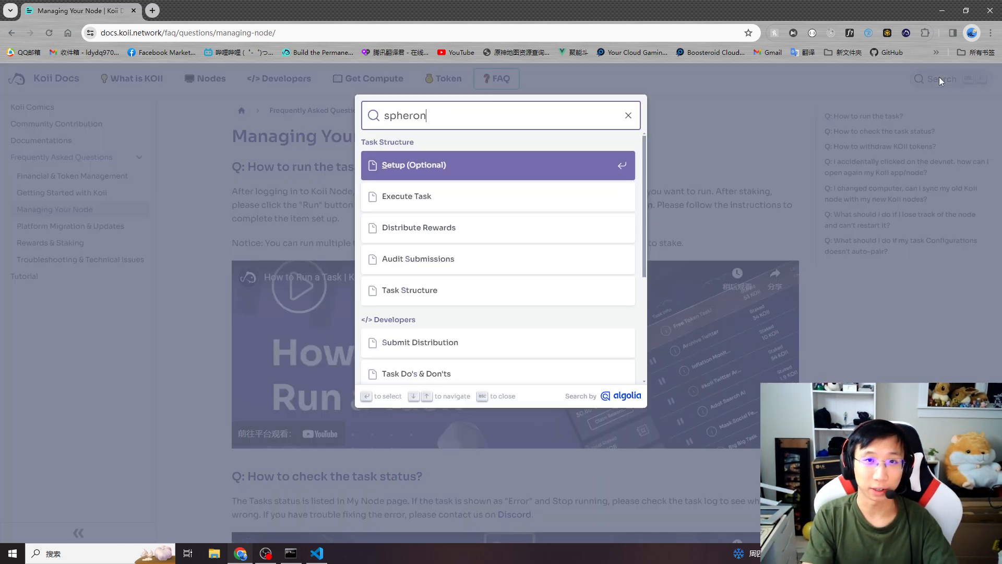
pyautogui.write('spheron')
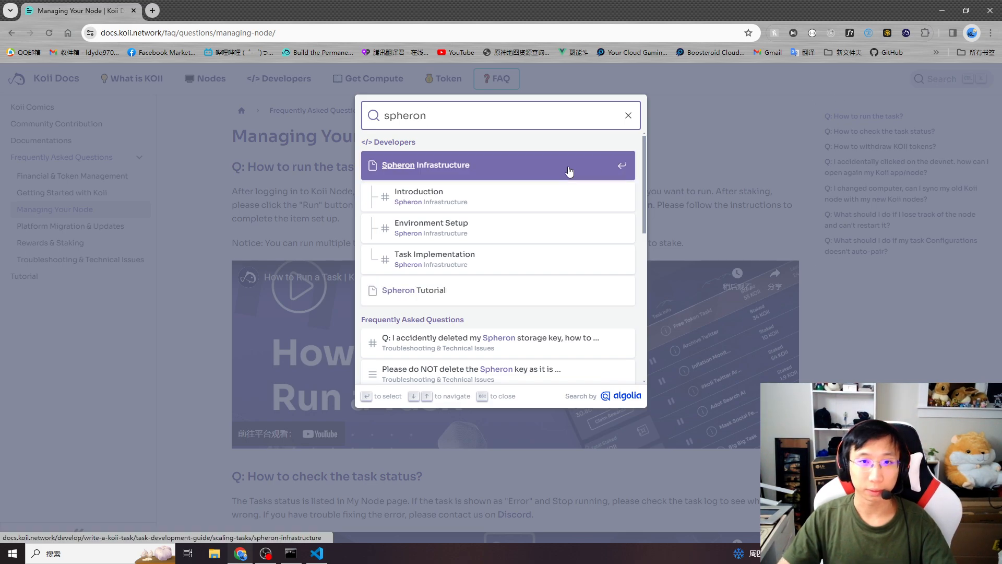
# Read the Spheron Infrastructure guide and select its SECRET_SPHERON_TOKEN requirement entry.
pyautogui.click(425, 165)
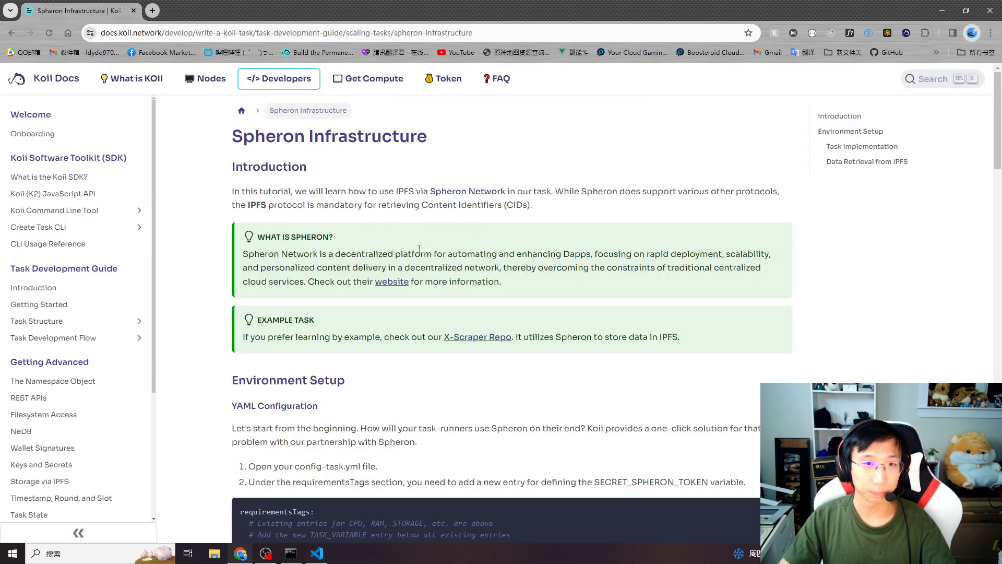
pyautogui.scroll(-3)
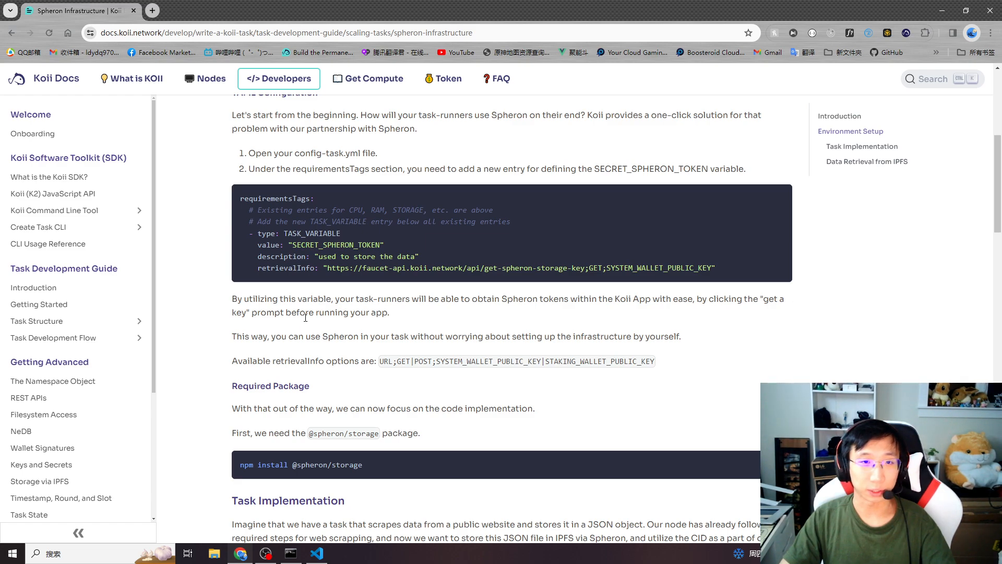
pyautogui.moveTo(309, 256)
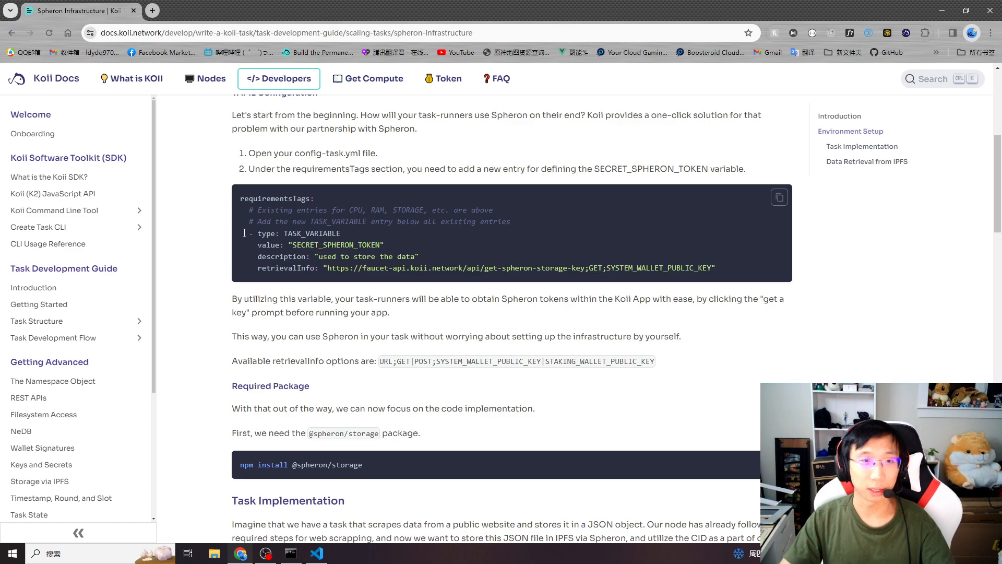
pyautogui.moveTo(257, 233); pyautogui.dragTo(714, 268)
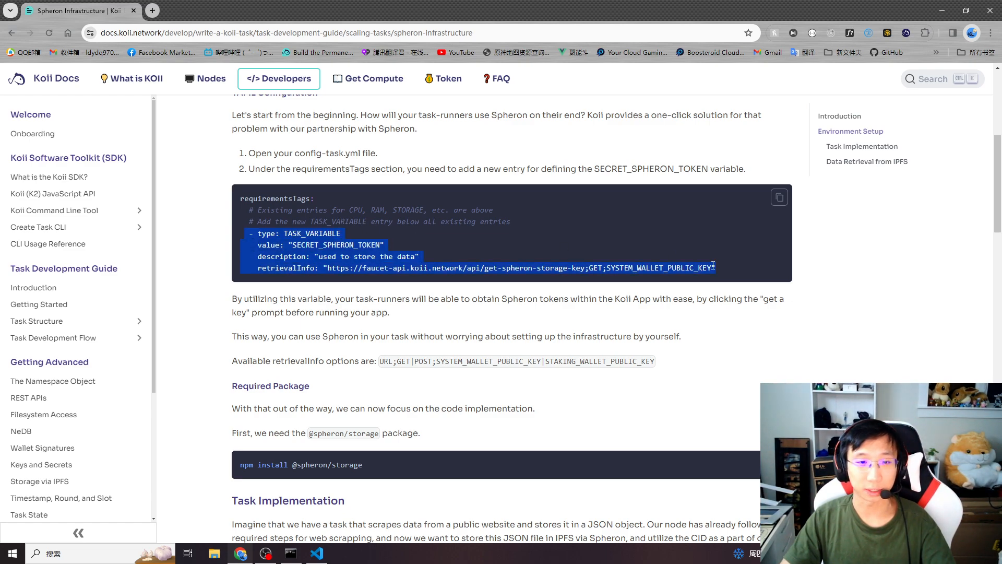
# Search the docs for 'spheron' again to reach the FAQ on replacing a deleted storage key.
pyautogui.click(940, 79)
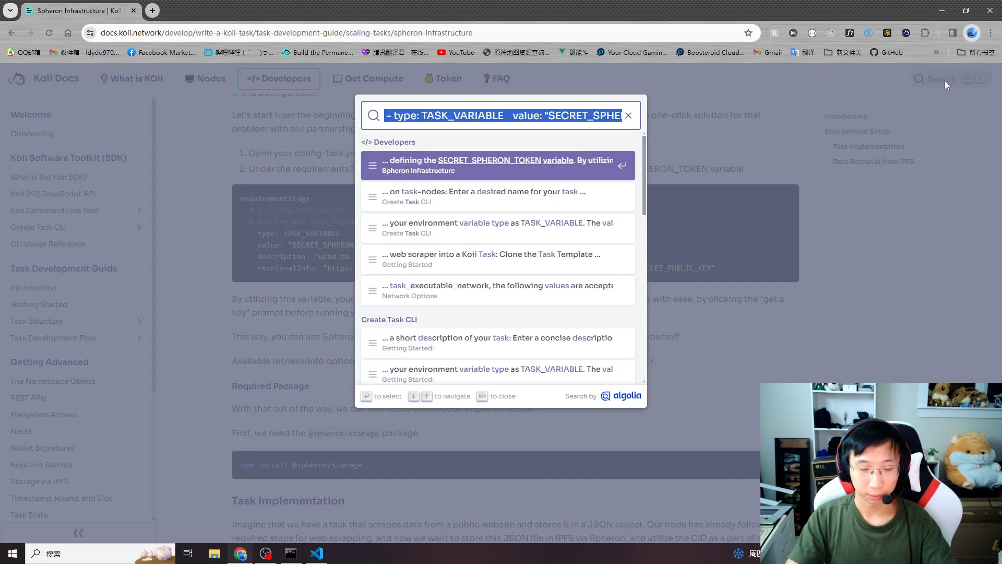
pyautogui.write('spheron')
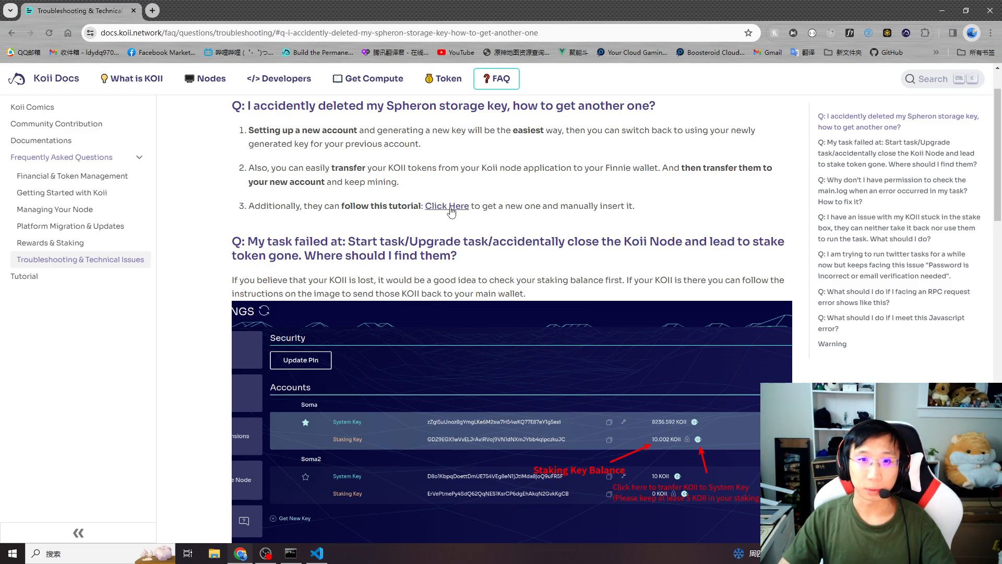
# Follow the tutorial link to Spheron's Creating an Access Token docs, then return to VS Code.
pyautogui.click(447, 205)
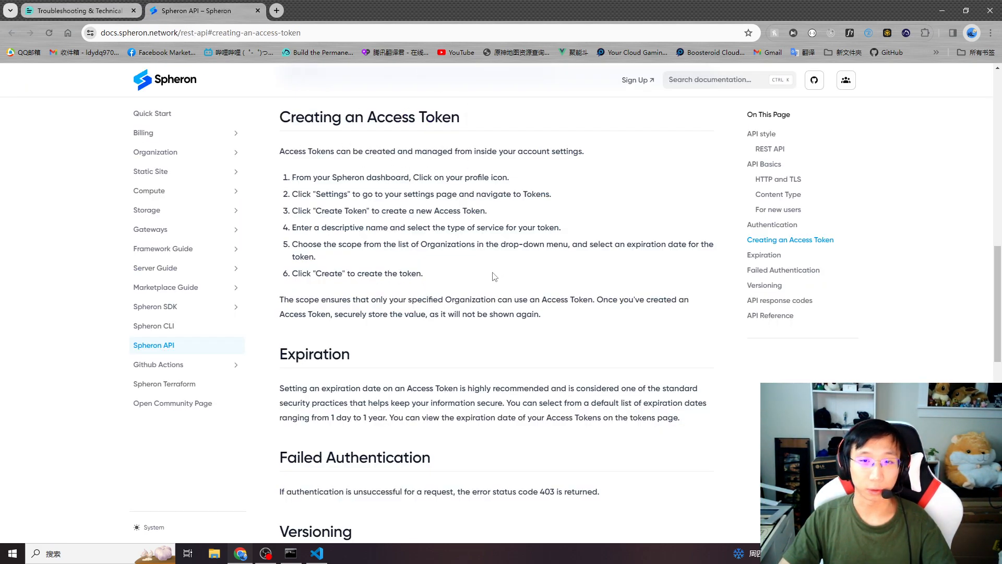
pyautogui.moveTo(388, 367)
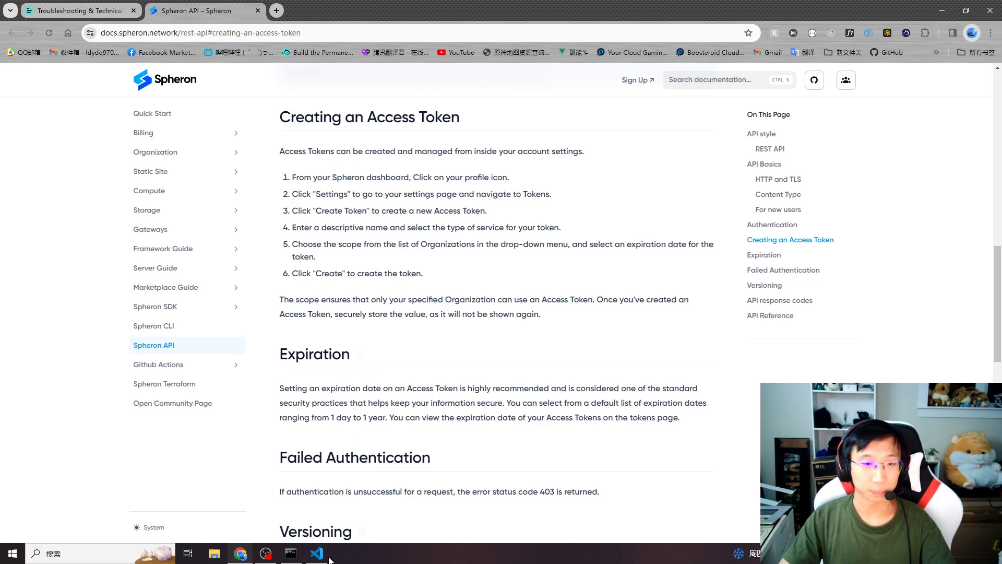
pyautogui.click(316, 553)
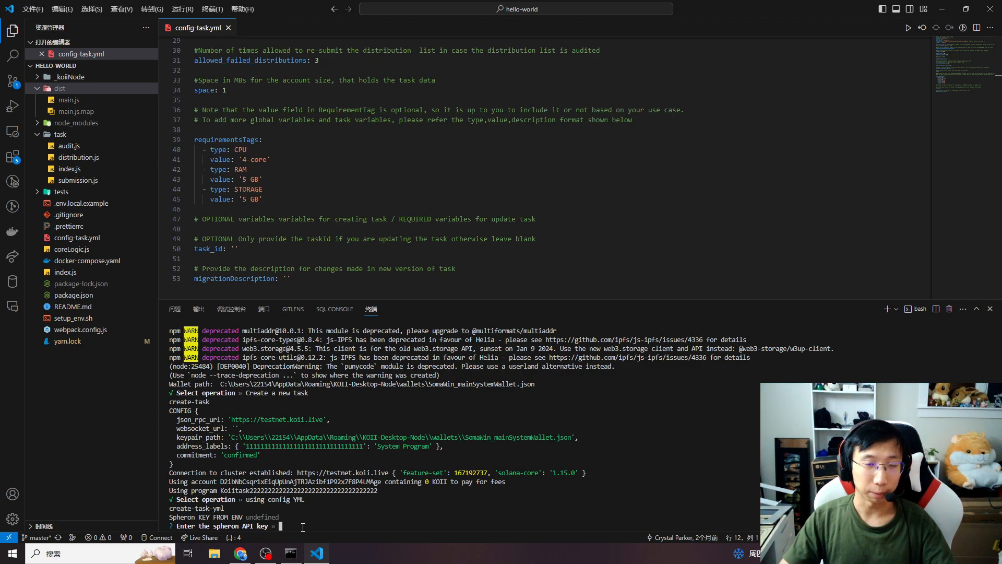
# Submit the empty Spheron API key prompt, hitting an Unauthorized error, and switch to Koii Node.
pyautogui.press('Enter')
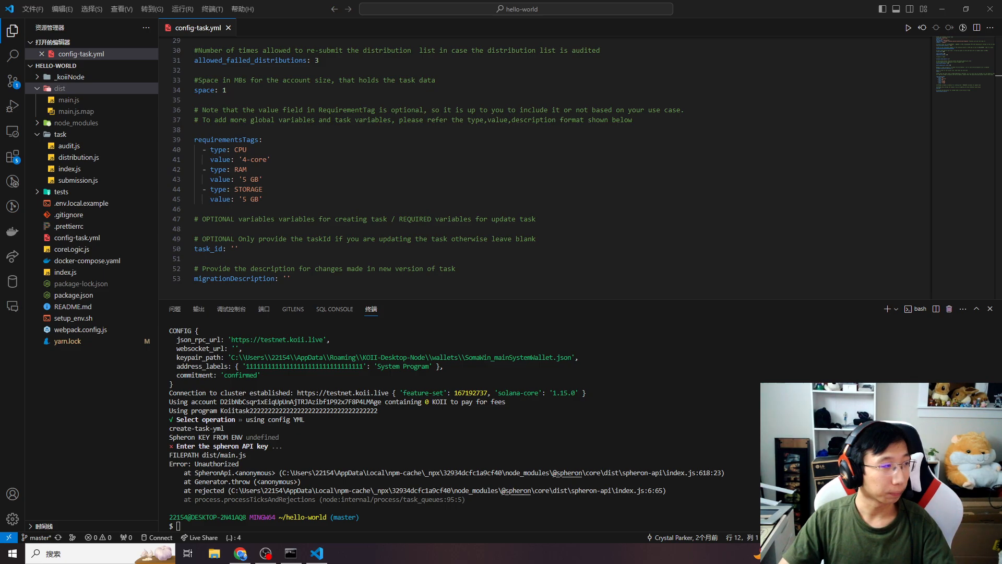
pyautogui.click(341, 553)
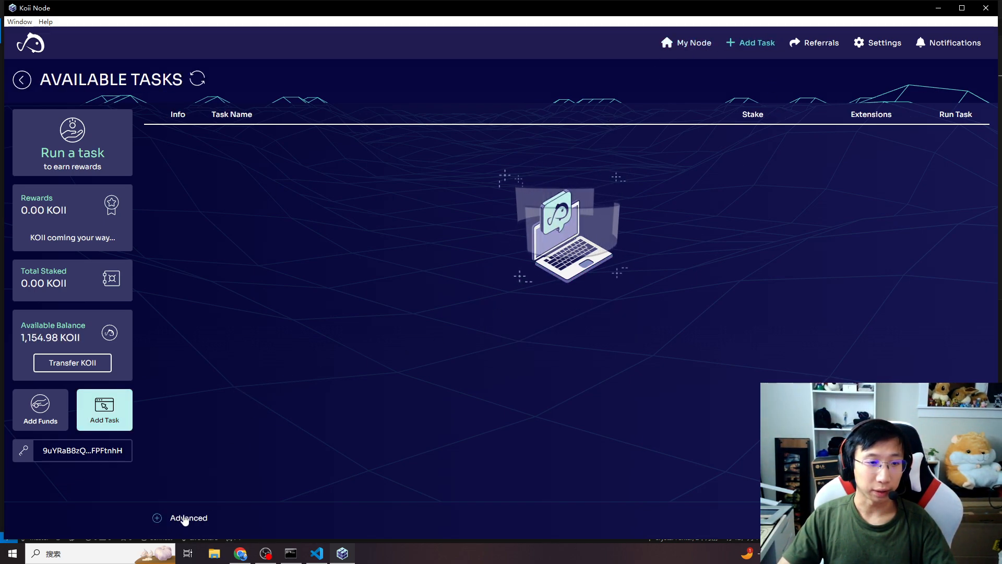
# Reveal the Advanced Task ID field on Add Task, then switch back to Chrome.
pyautogui.click(188, 517)
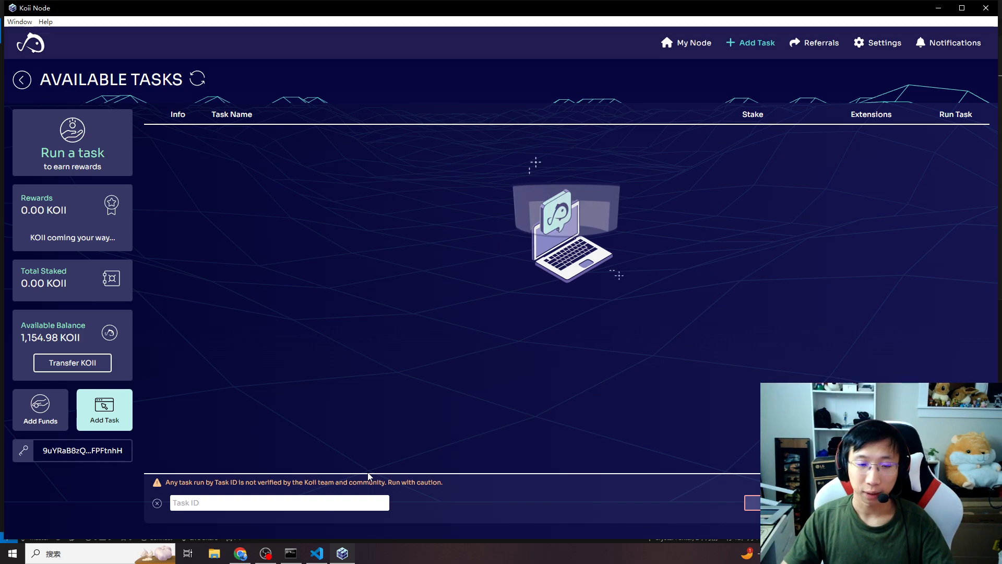
pyautogui.click(315, 553)
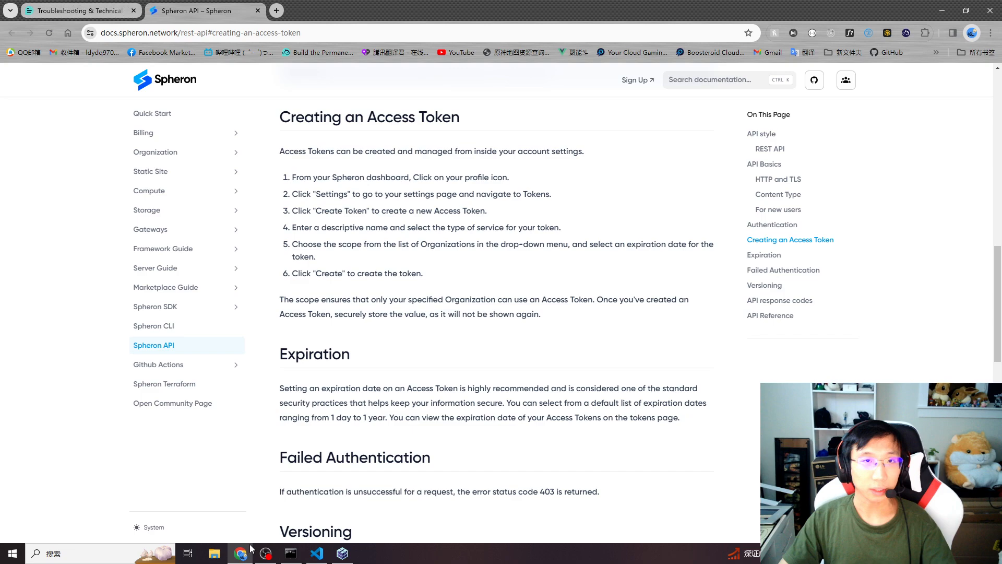
# Switch to the Koii Docs tab and go to its Welcome home page.
pyautogui.click(78, 11)
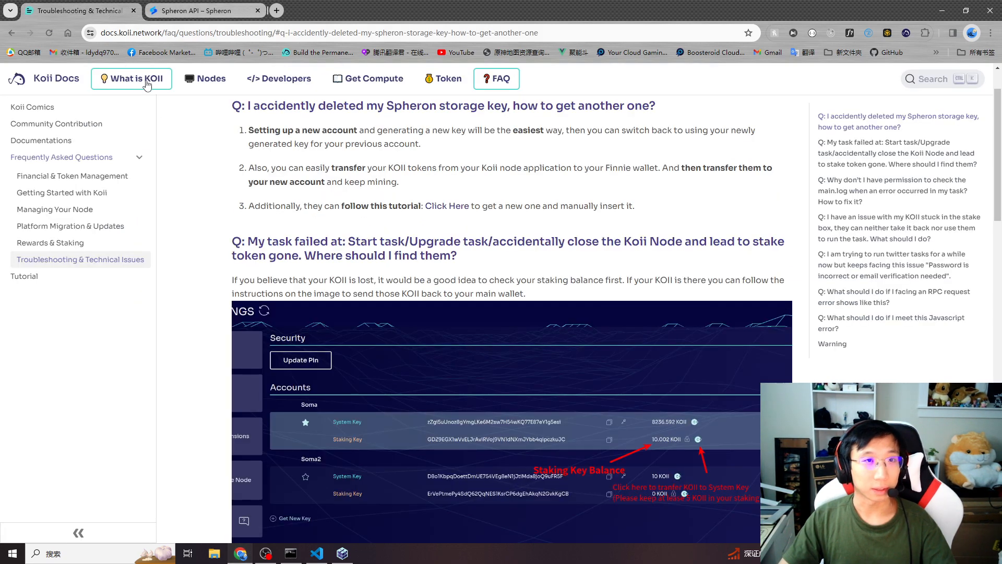
pyautogui.click(56, 78)
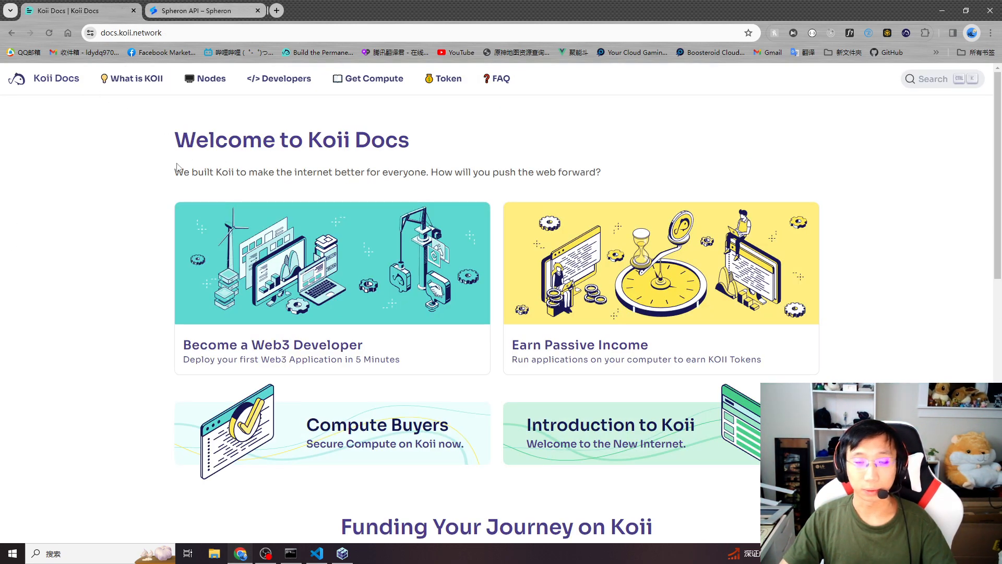
pyautogui.moveTo(102, 186)
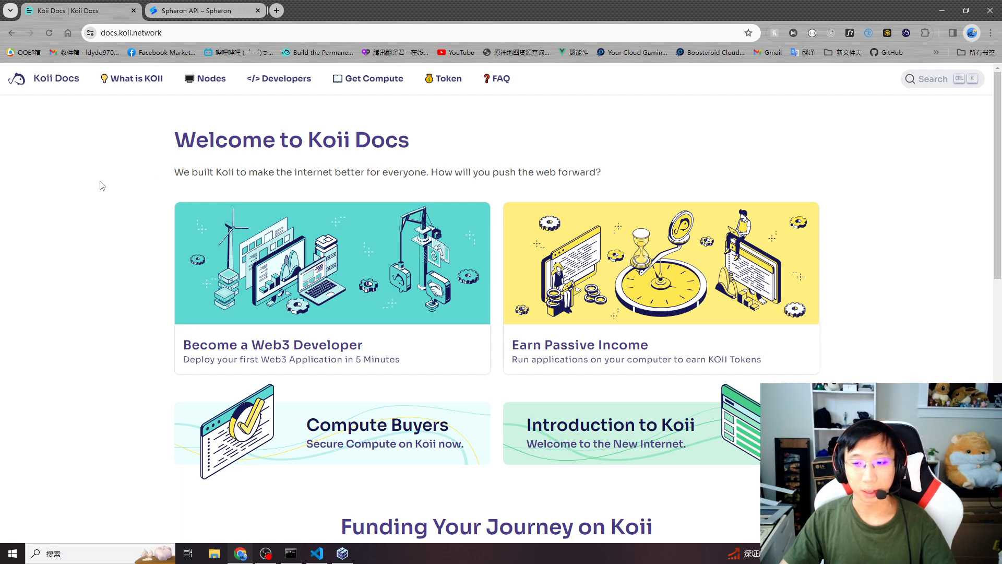